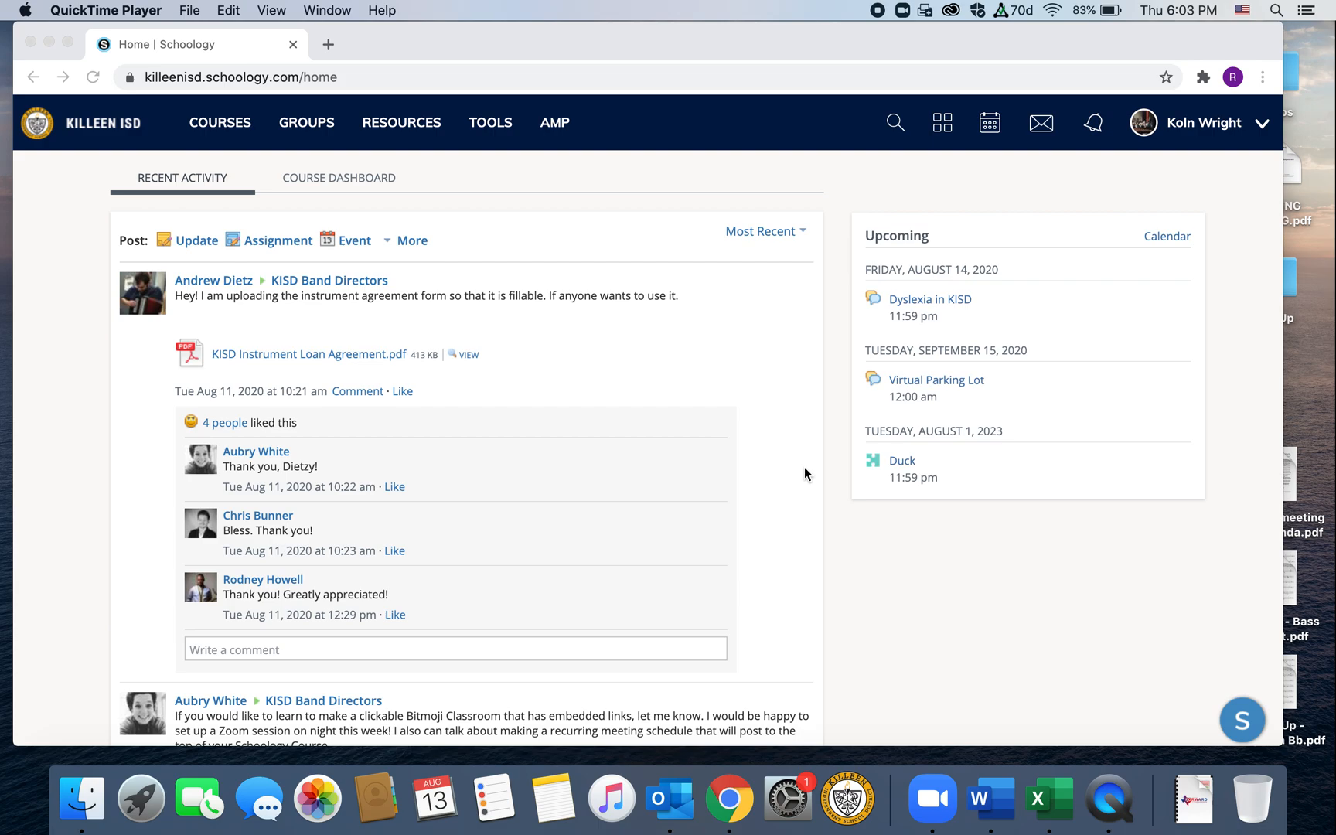
{"action": "mouse_move", "coordinate": [838, 400]}
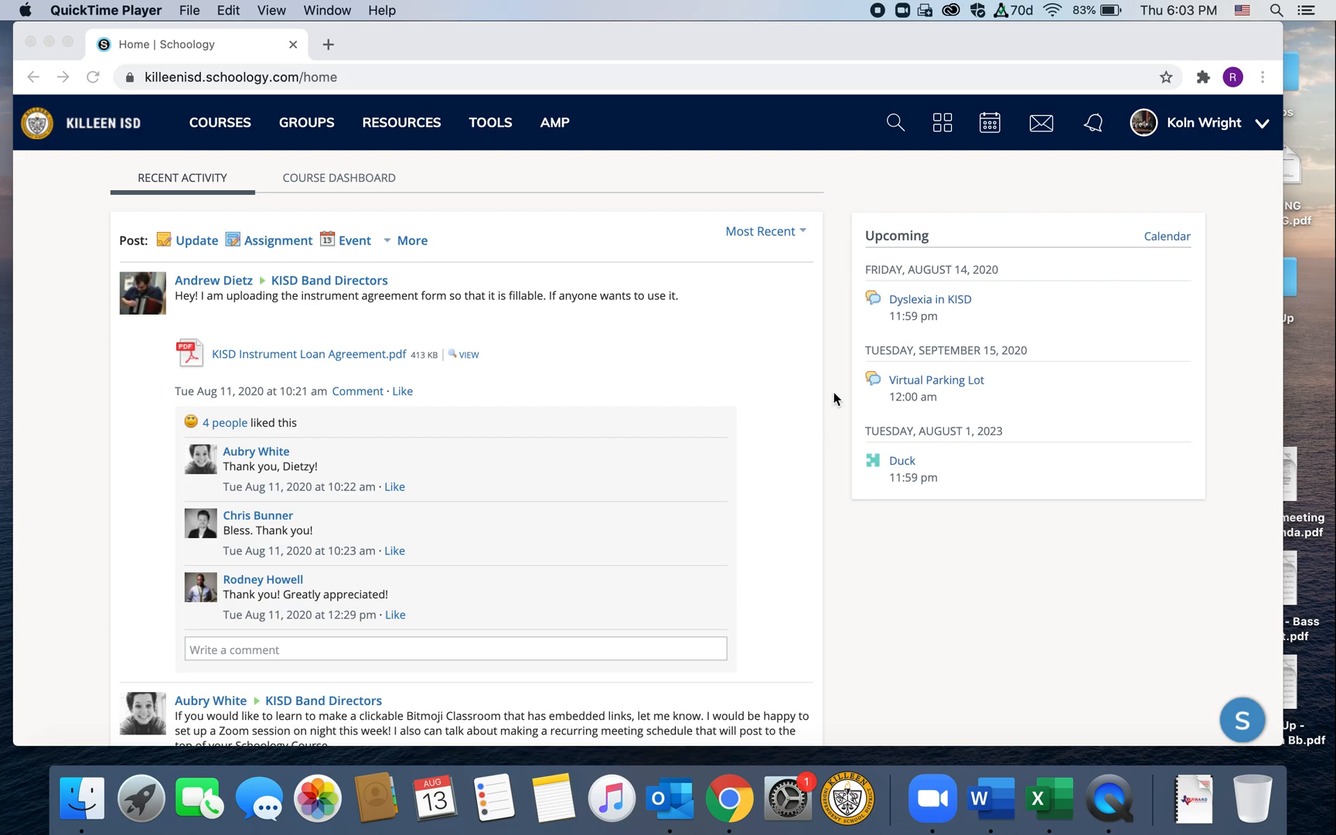
{"action": "mouse_move", "coordinate": [486, 485]}
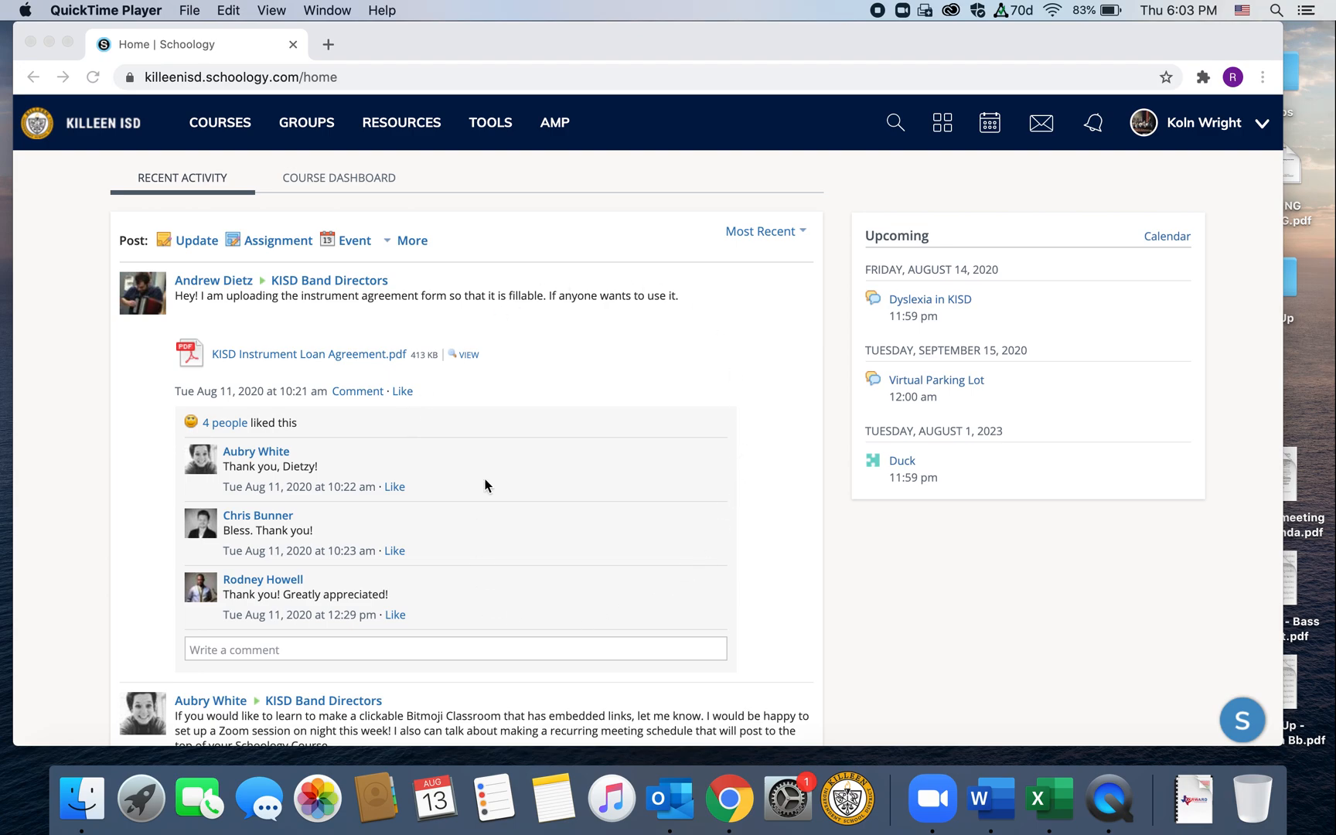
{"action": "mouse_move", "coordinate": [566, 249]}
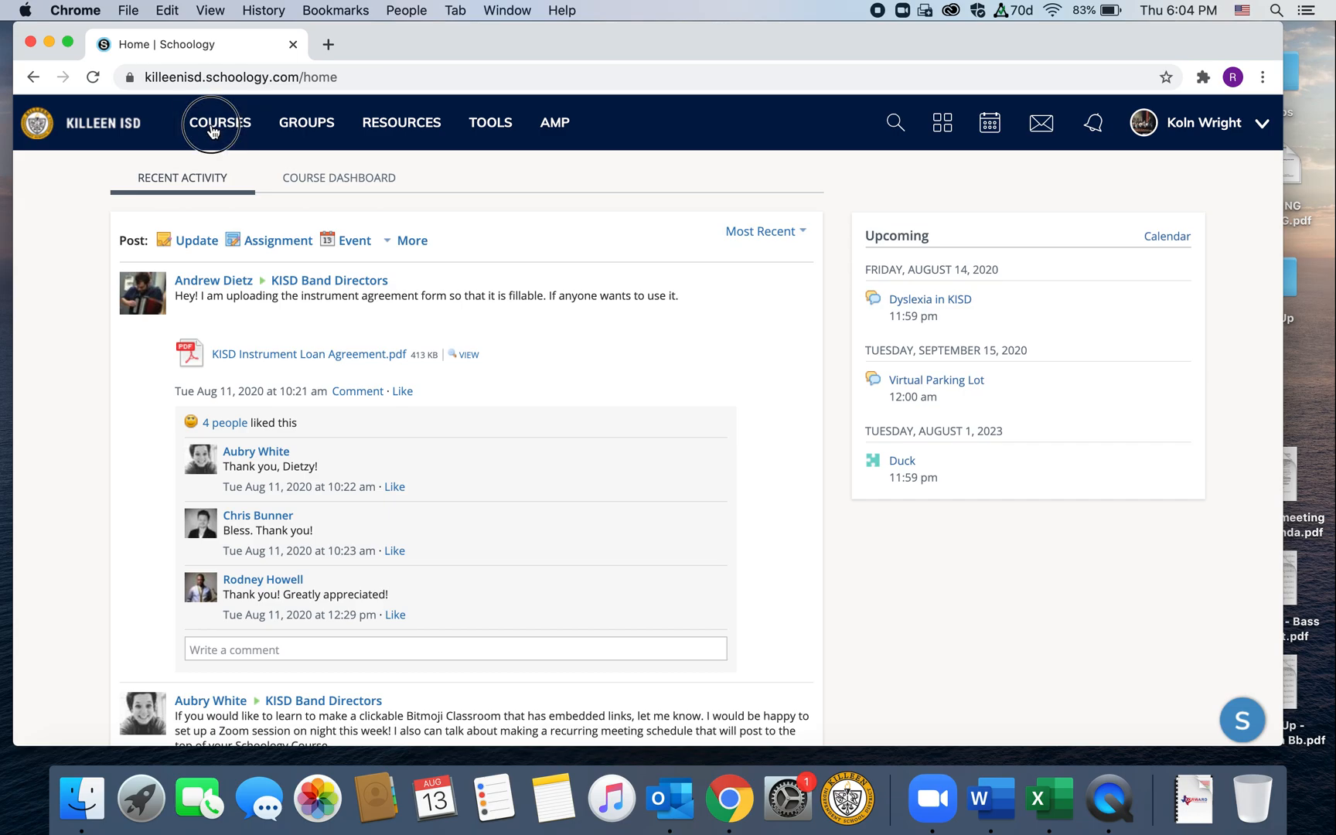
Step: Open How to Band Course: Section 1 from the Courses list
{"action": "left_click", "coordinate": [219, 122]}
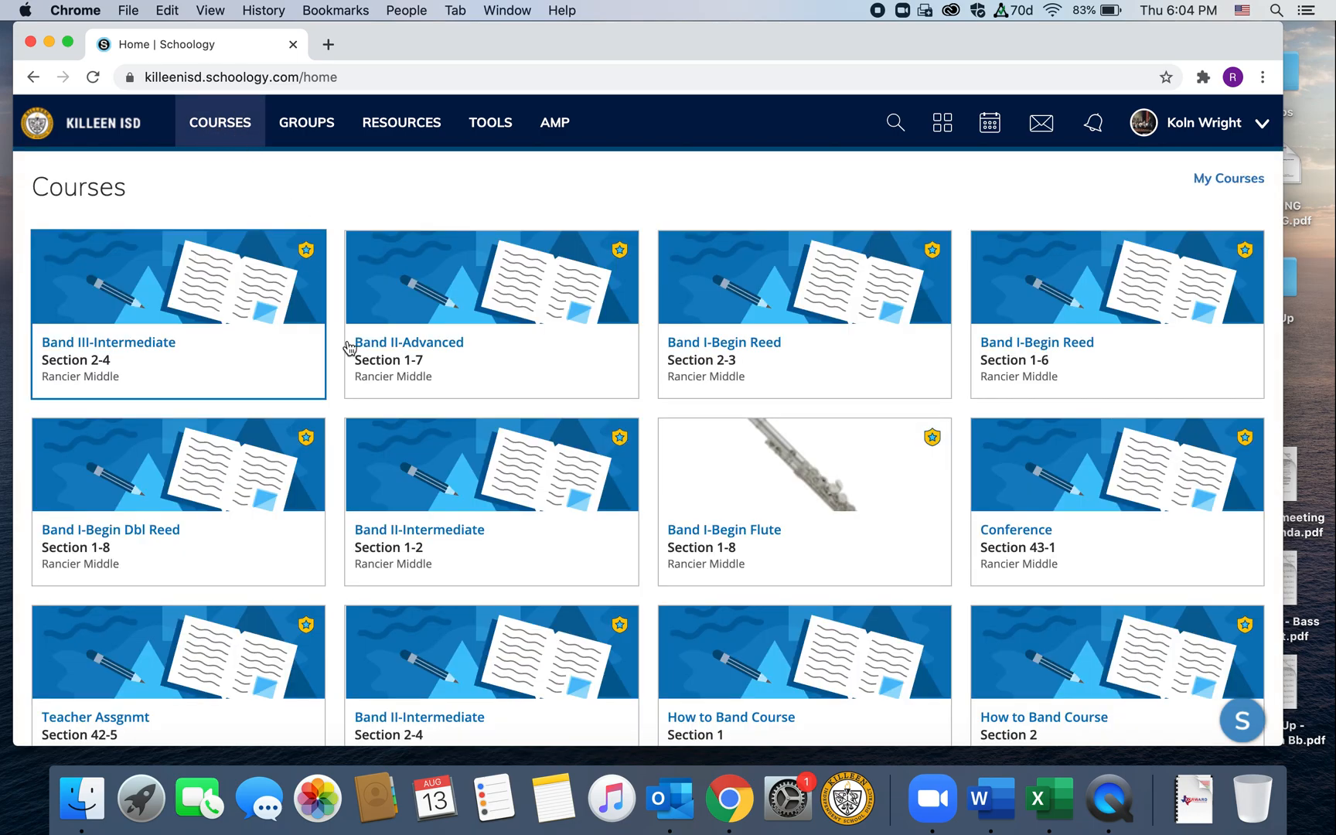
{"action": "scroll", "scroll_direction": "down", "scroll_amount": 3}
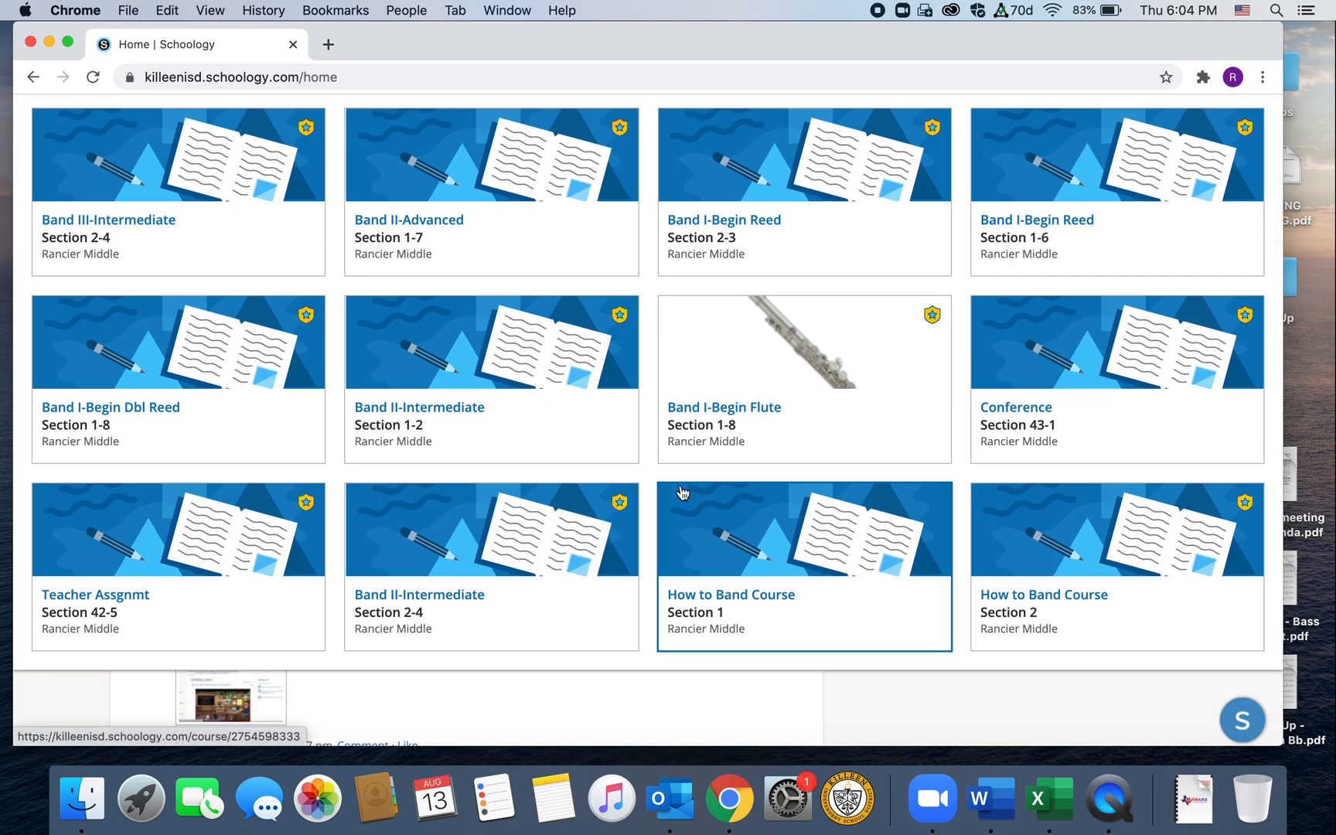
{"action": "left_click", "coordinate": [730, 595]}
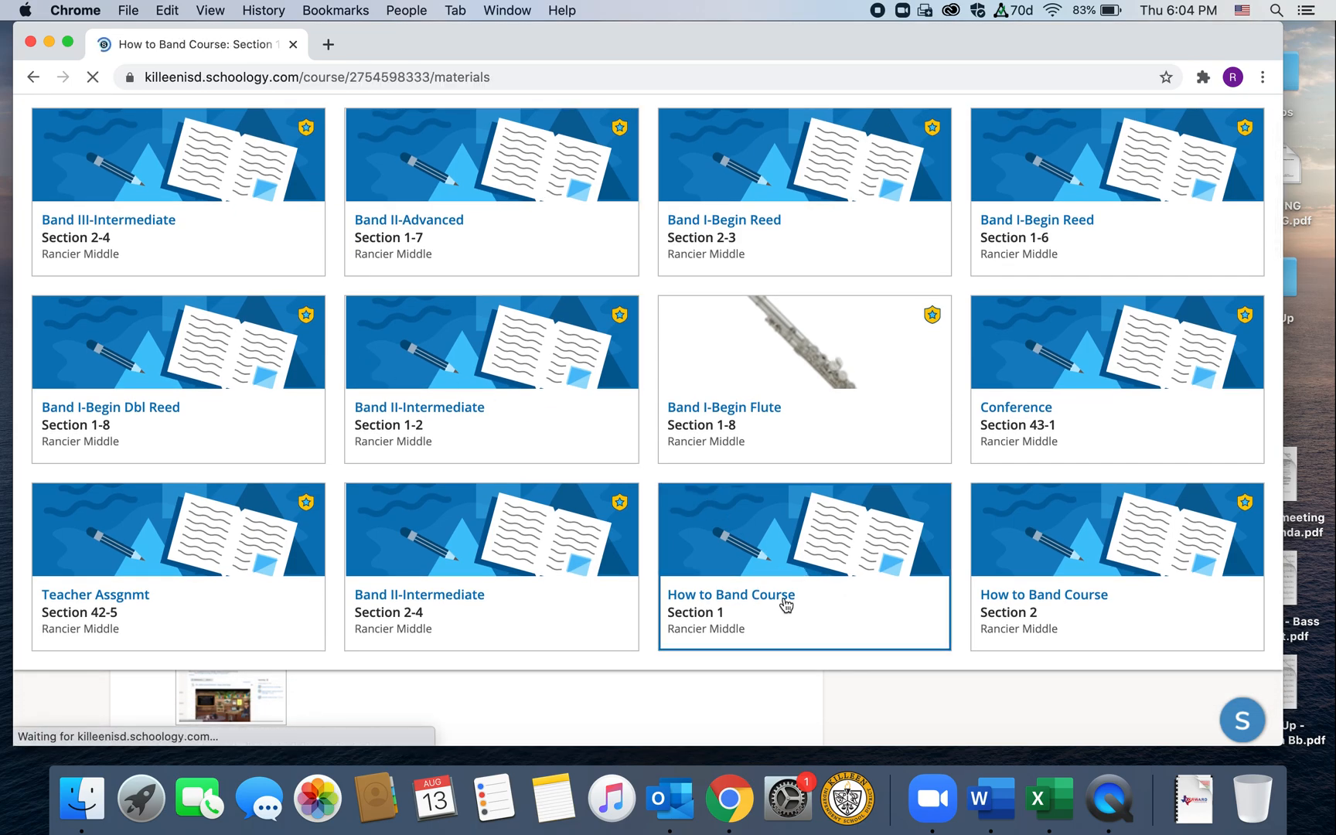
Step: Open the 'zoom test meeting' item from the band course's materials list
{"action": "left_click", "coordinate": [729, 594]}
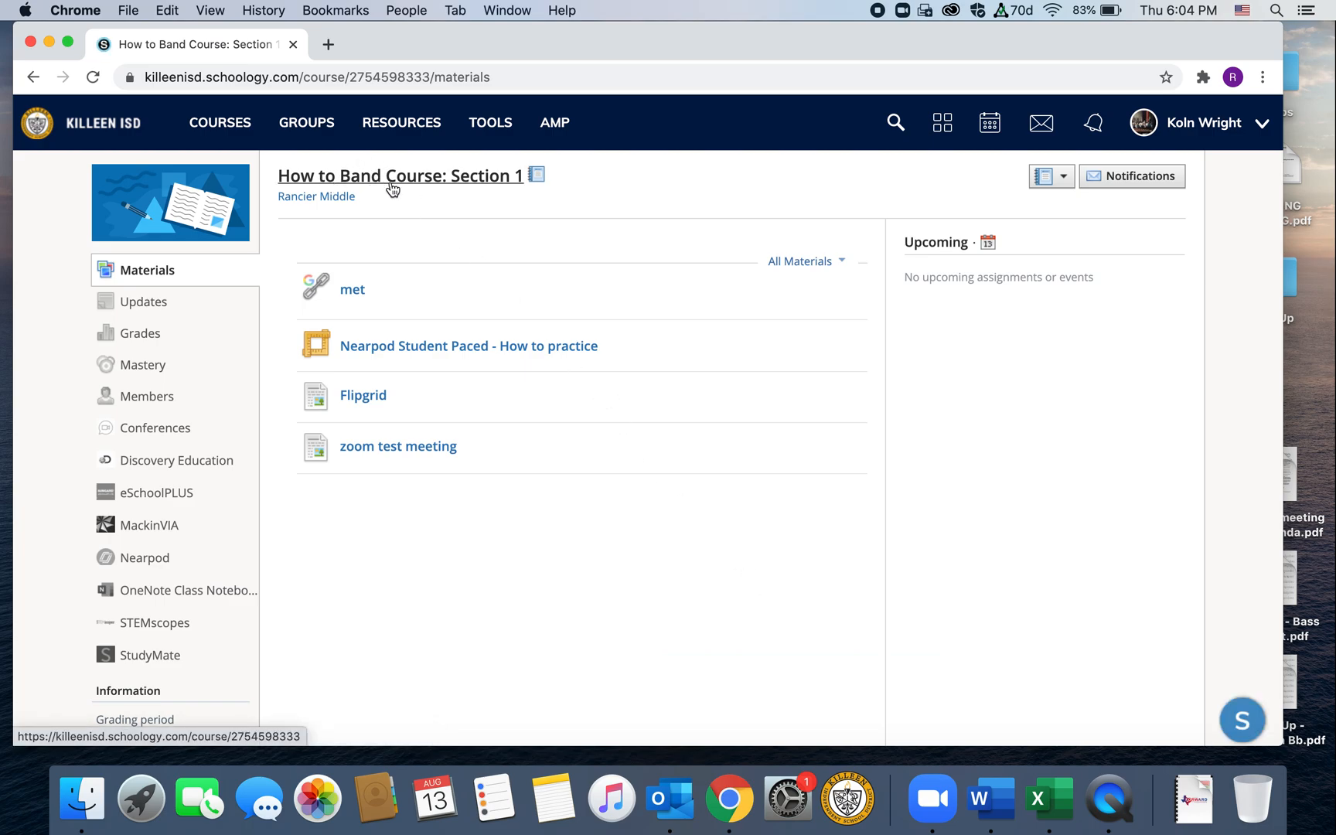
{"action": "mouse_move", "coordinate": [466, 239]}
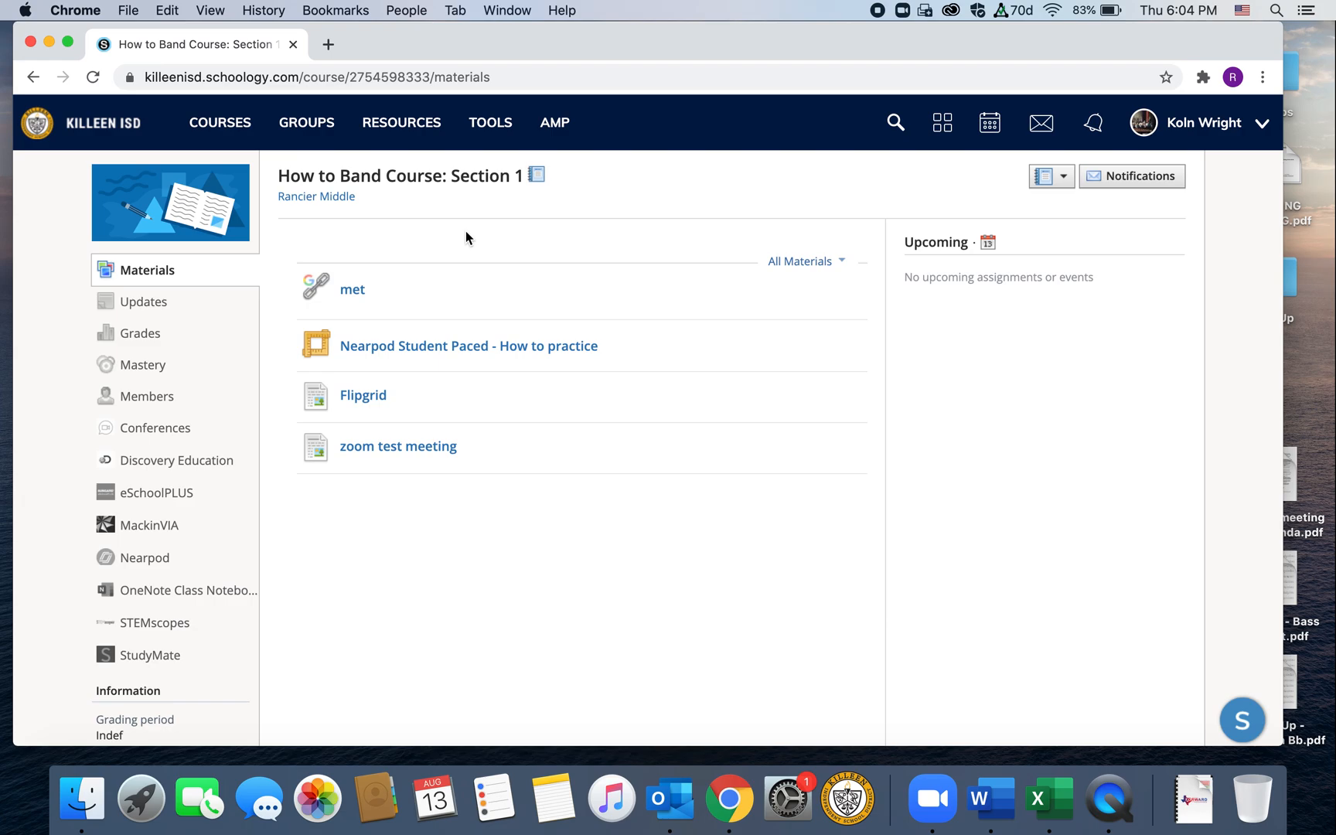
{"action": "mouse_move", "coordinate": [383, 382]}
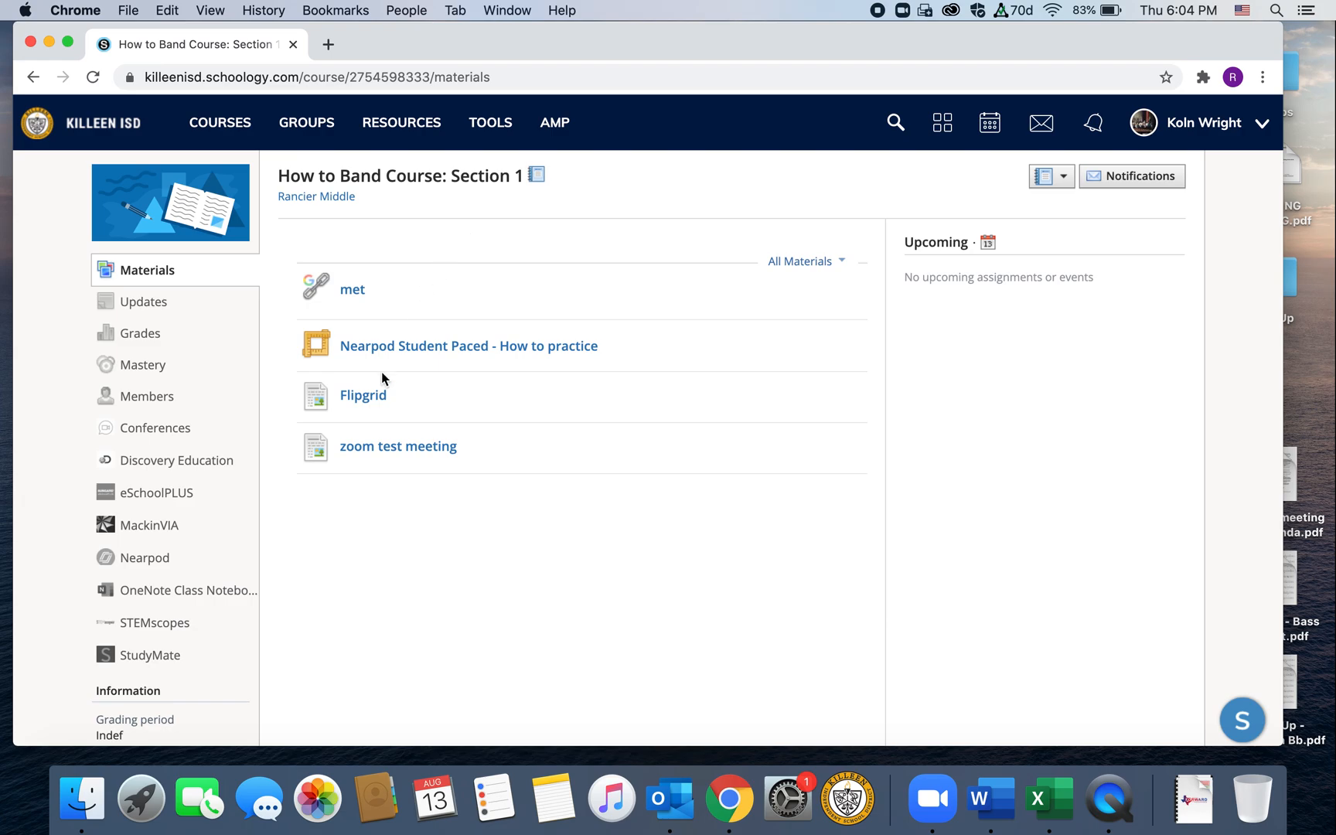
{"action": "mouse_move", "coordinate": [426, 502]}
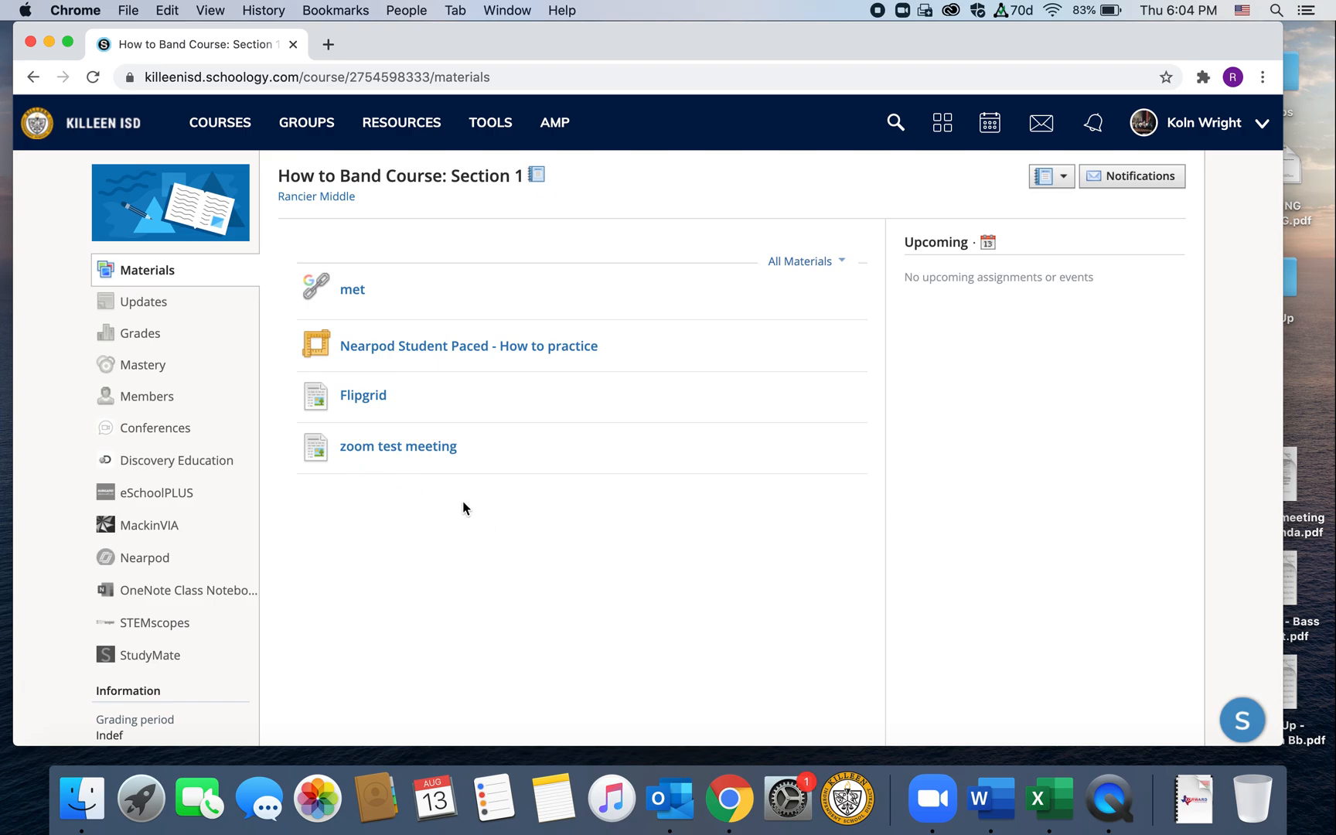
{"action": "mouse_move", "coordinate": [358, 496]}
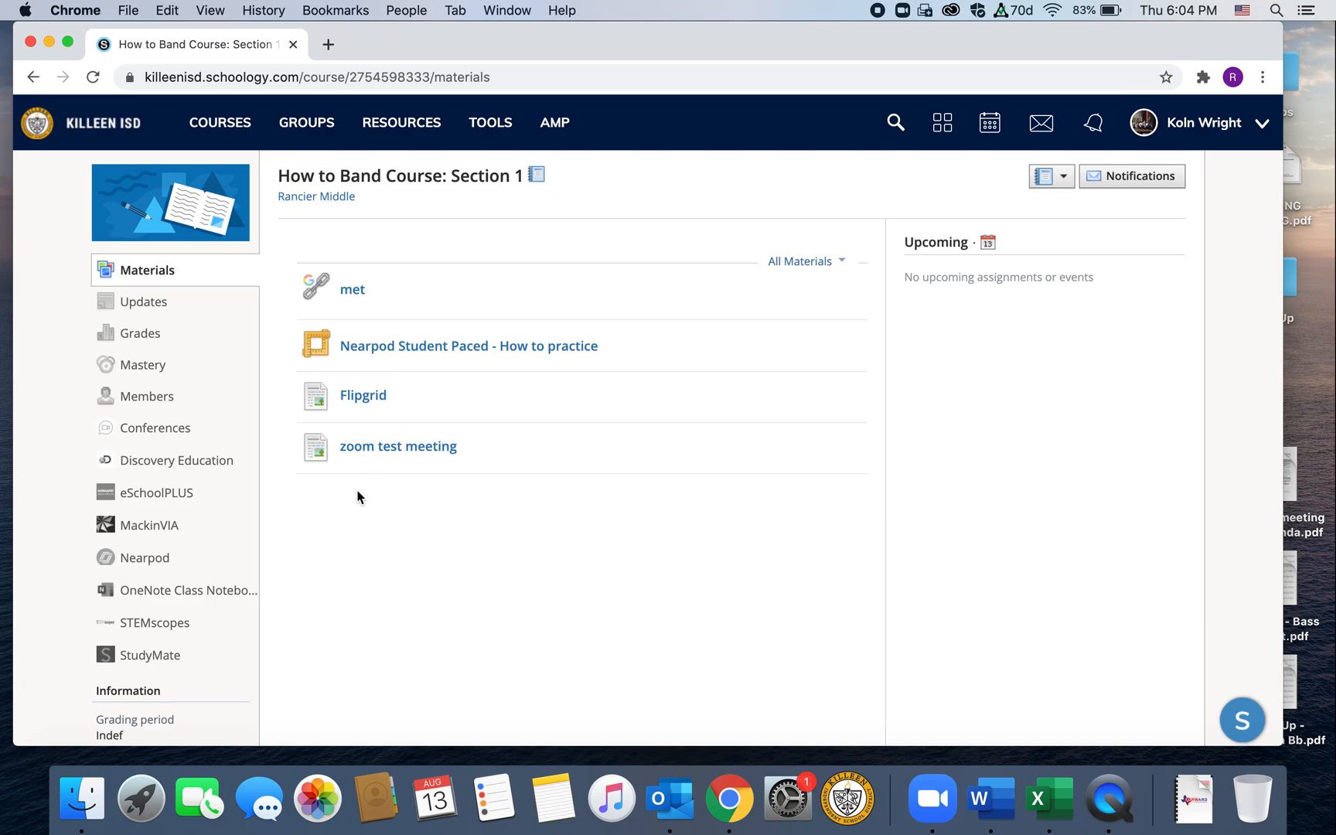
{"action": "mouse_move", "coordinate": [446, 527]}
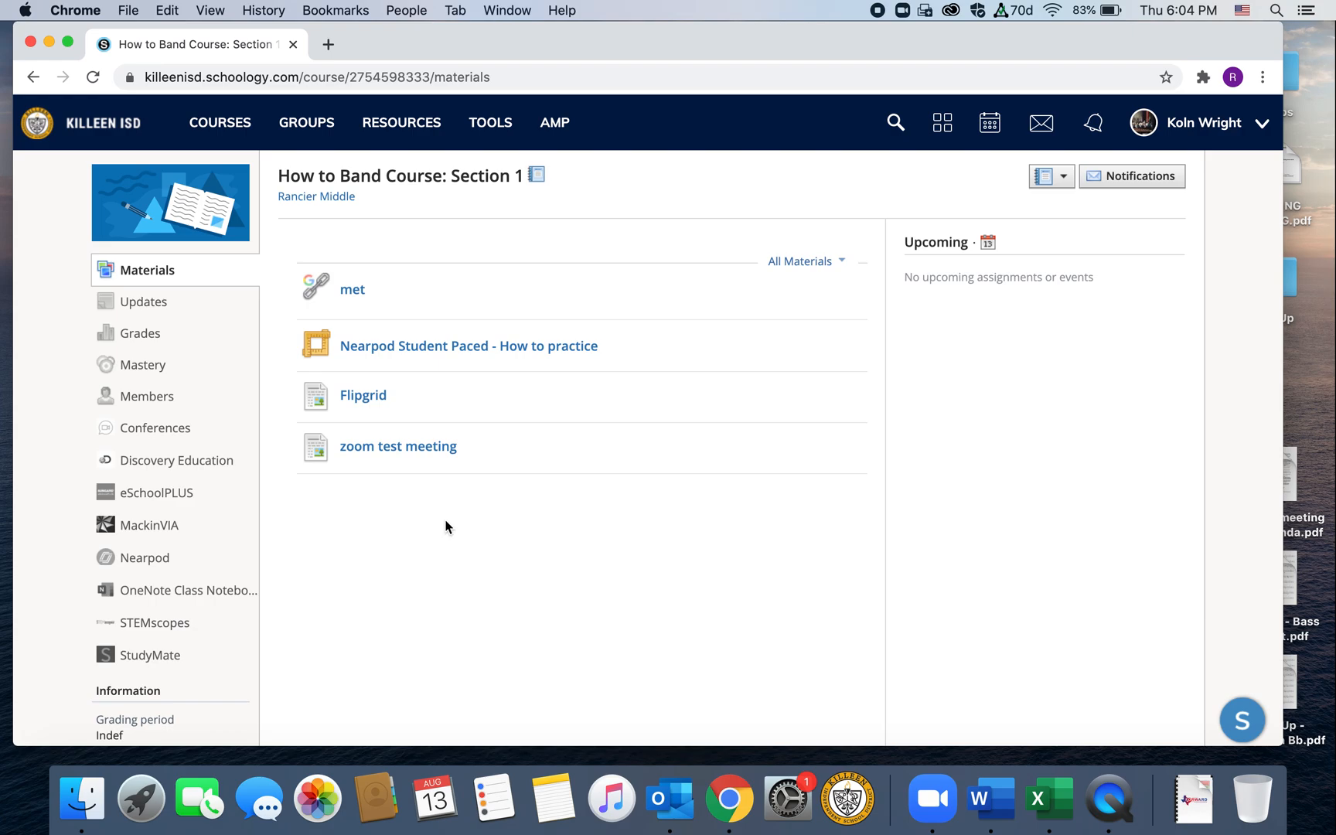
{"action": "mouse_move", "coordinate": [436, 542]}
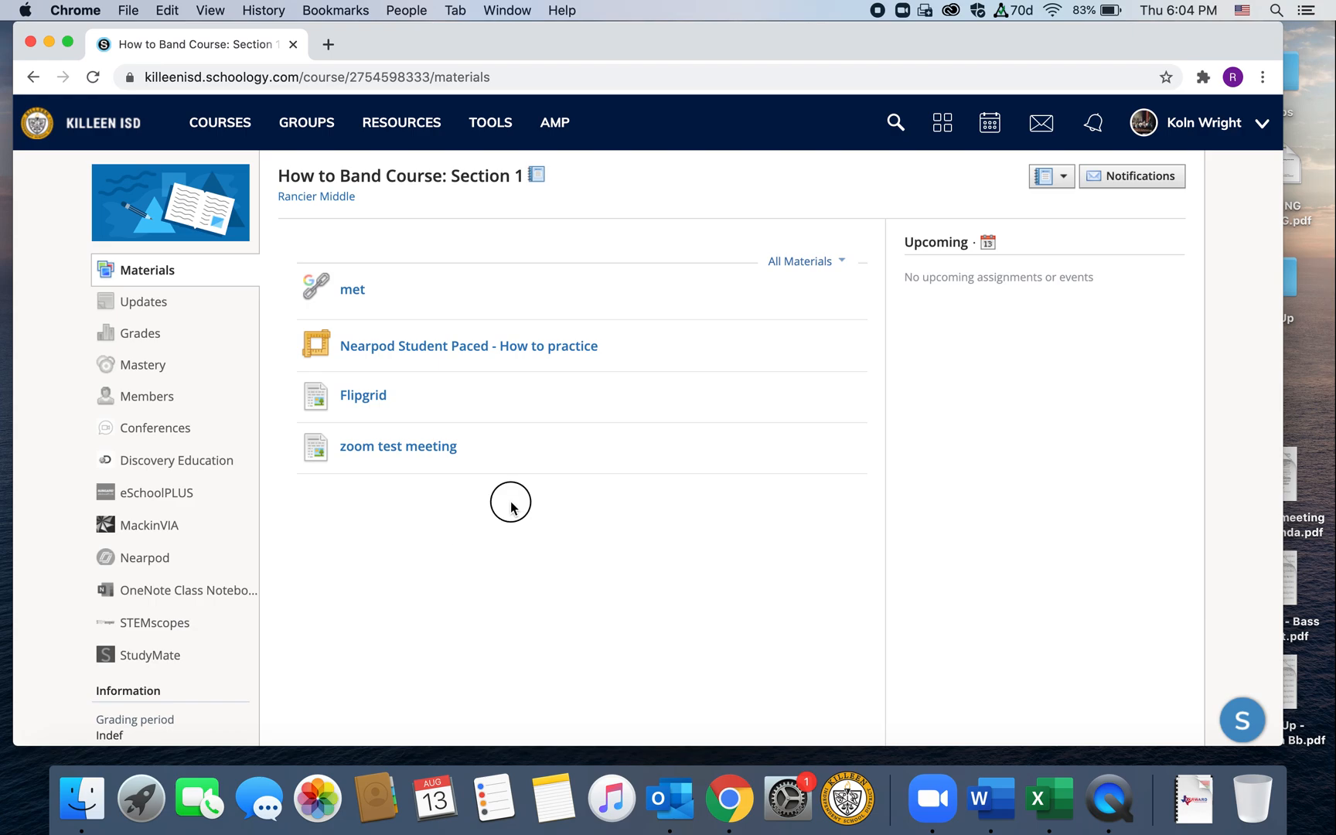
{"action": "mouse_move", "coordinate": [297, 316]}
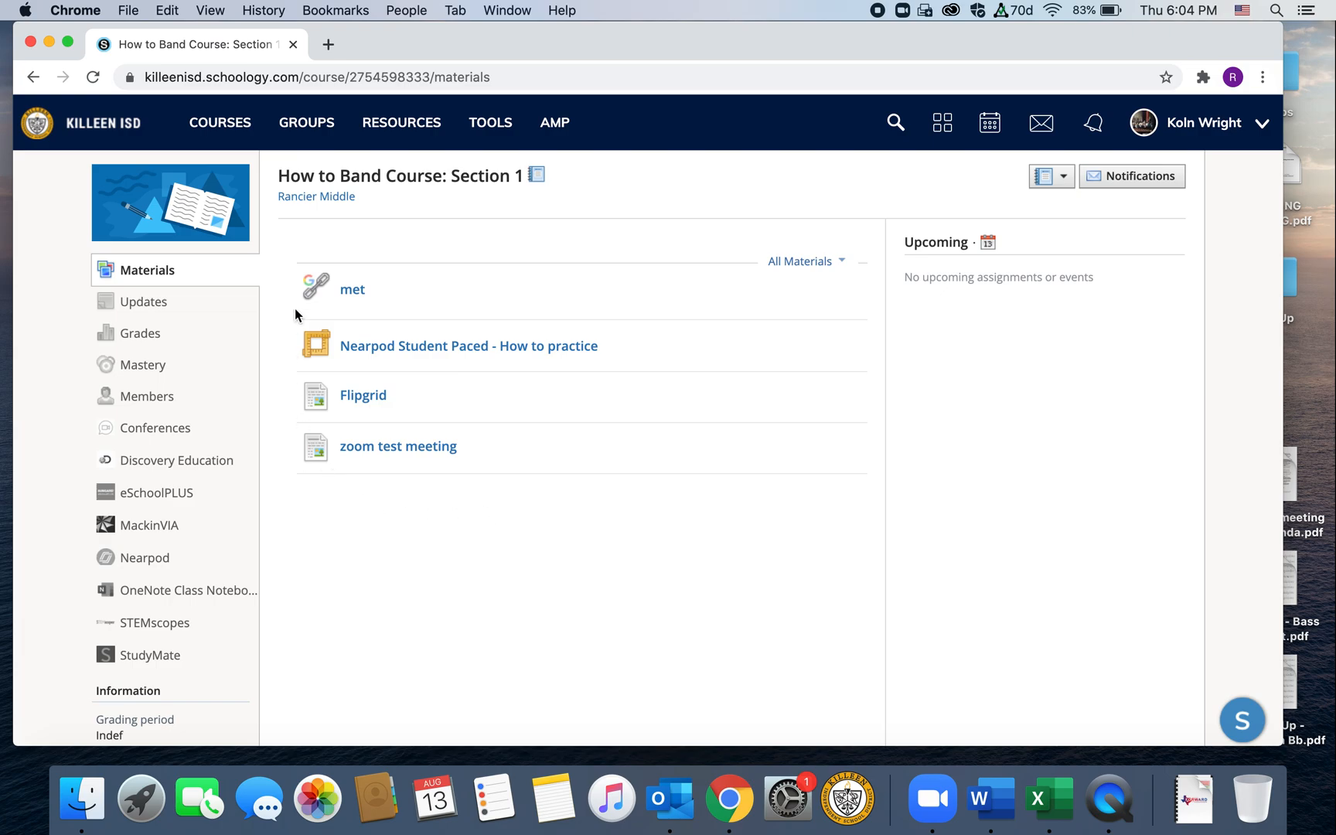
{"action": "mouse_move", "coordinate": [426, 521]}
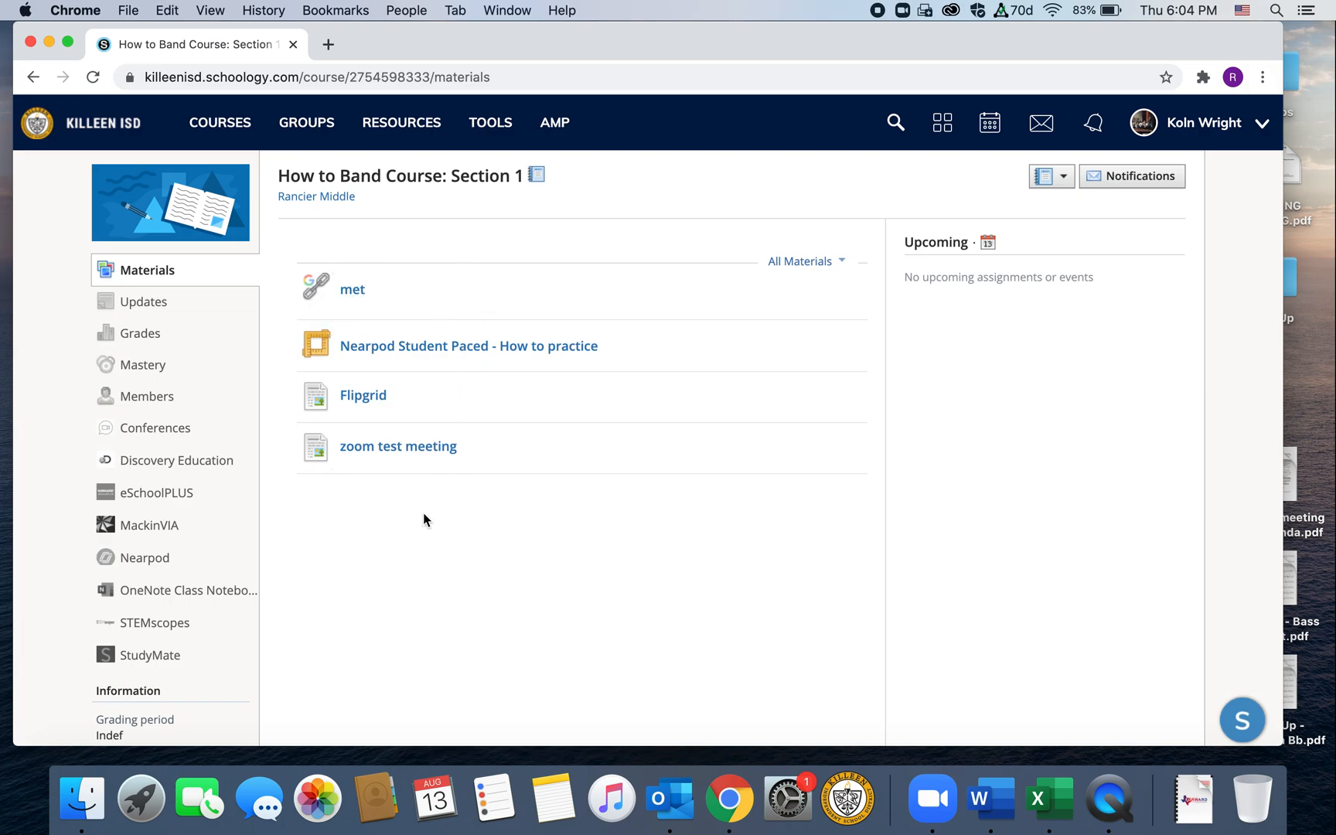
{"action": "mouse_move", "coordinate": [391, 433]}
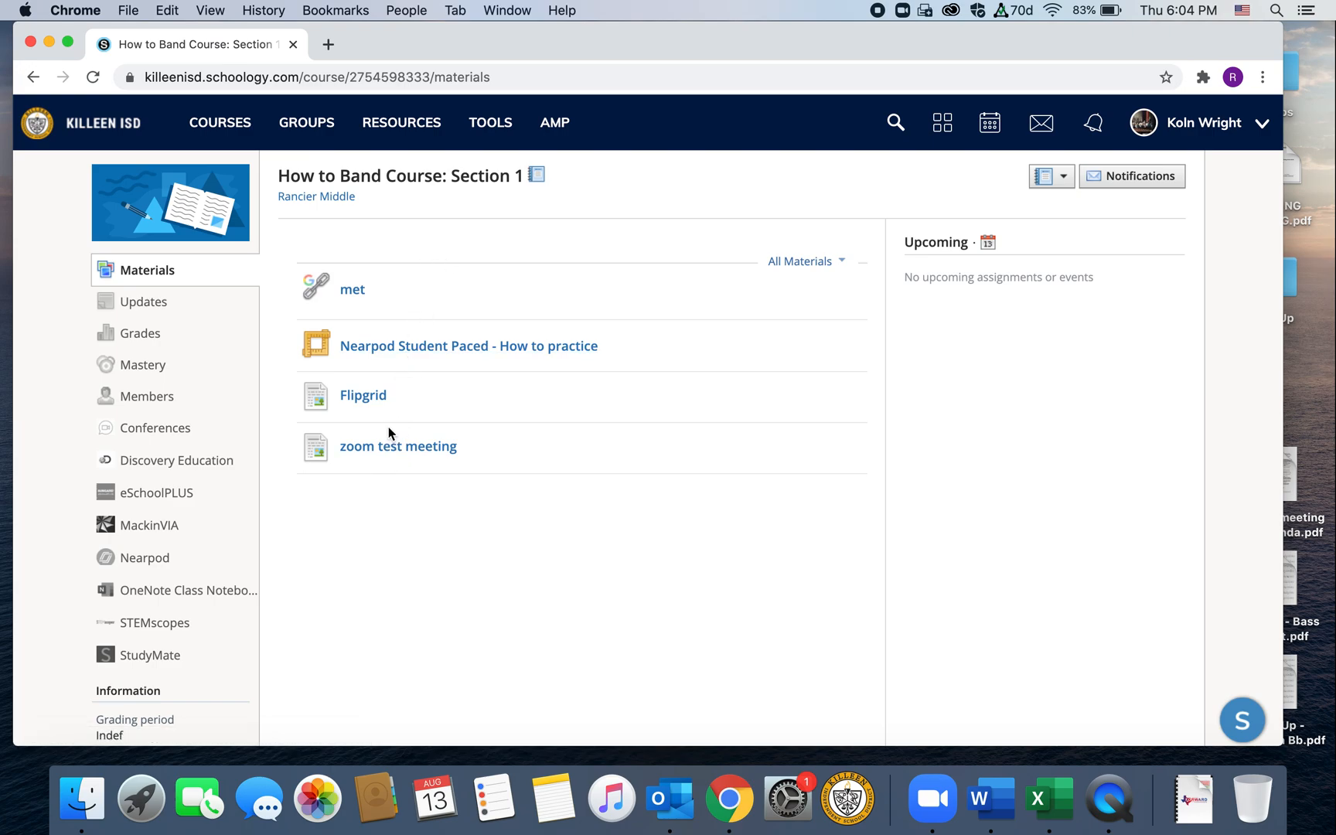
{"action": "mouse_move", "coordinate": [386, 565]}
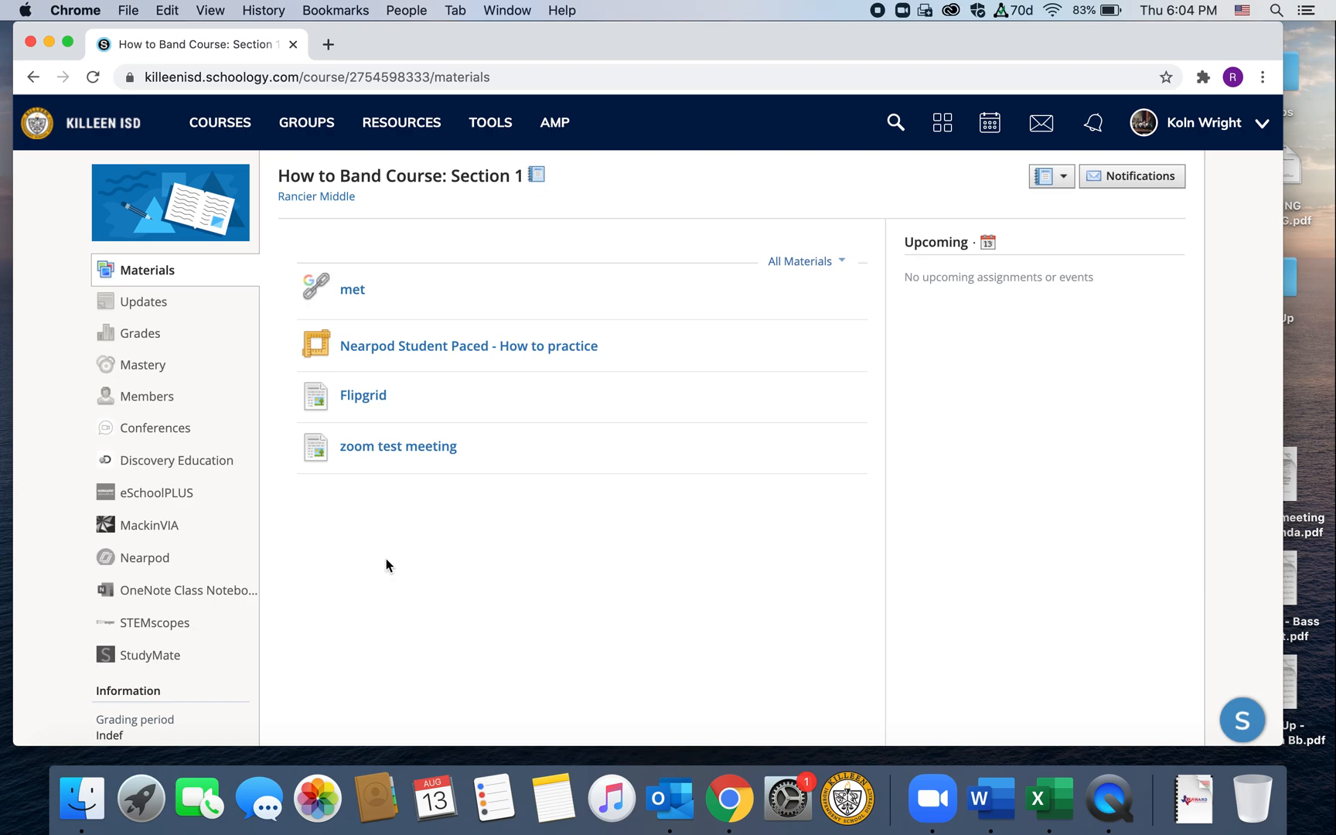
{"action": "mouse_move", "coordinate": [392, 484]}
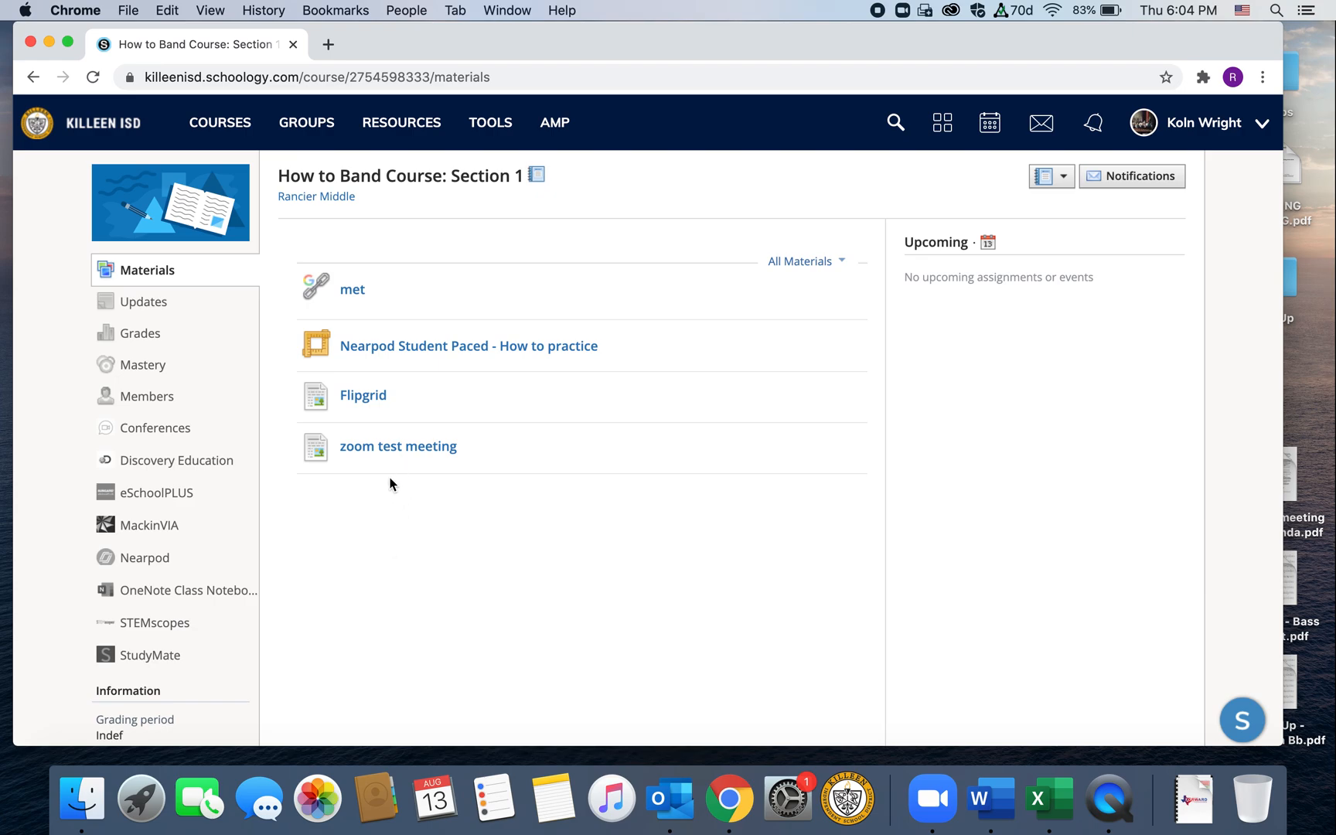
{"action": "left_click", "coordinate": [397, 446]}
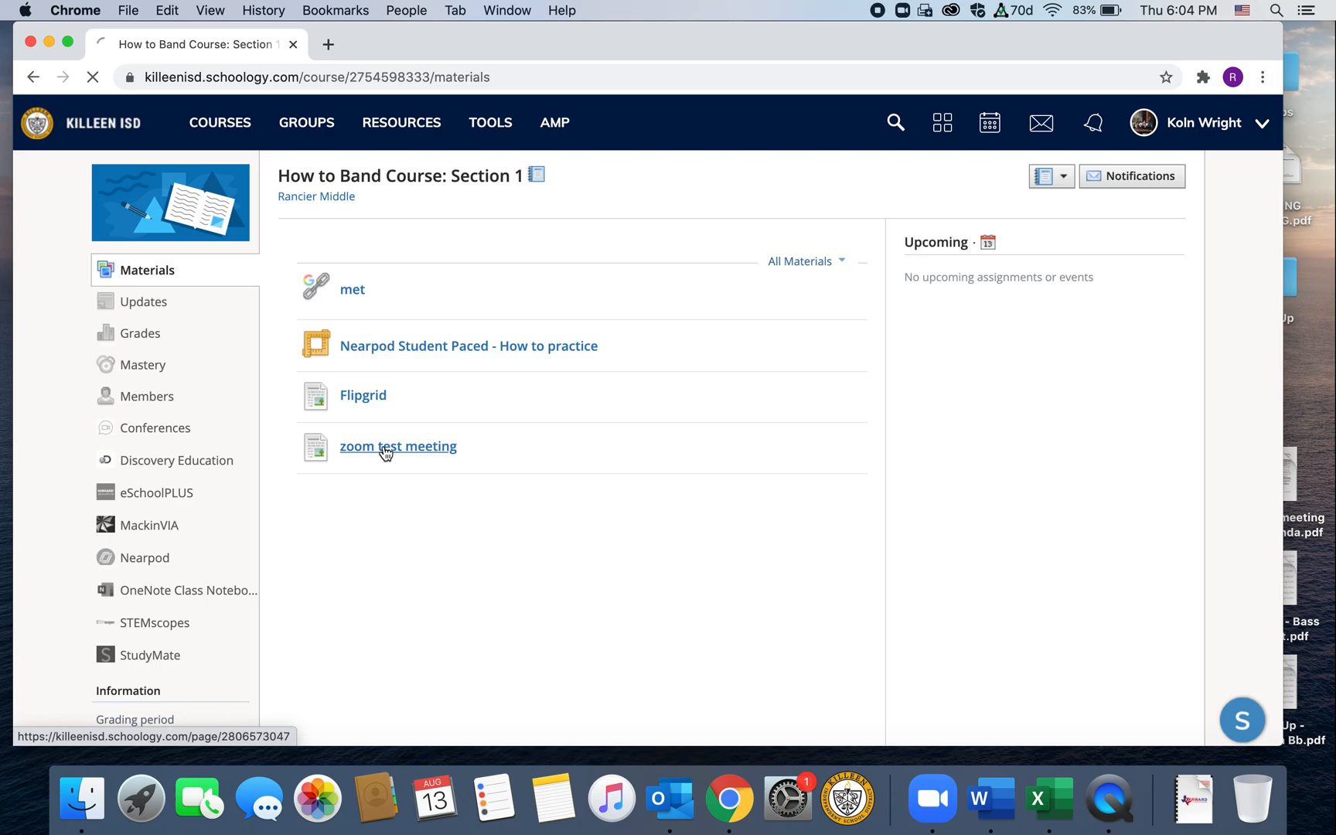
Step: Load the 'zoom test meeting' page showing the invitation and join details
{"action": "left_click", "coordinate": [398, 445]}
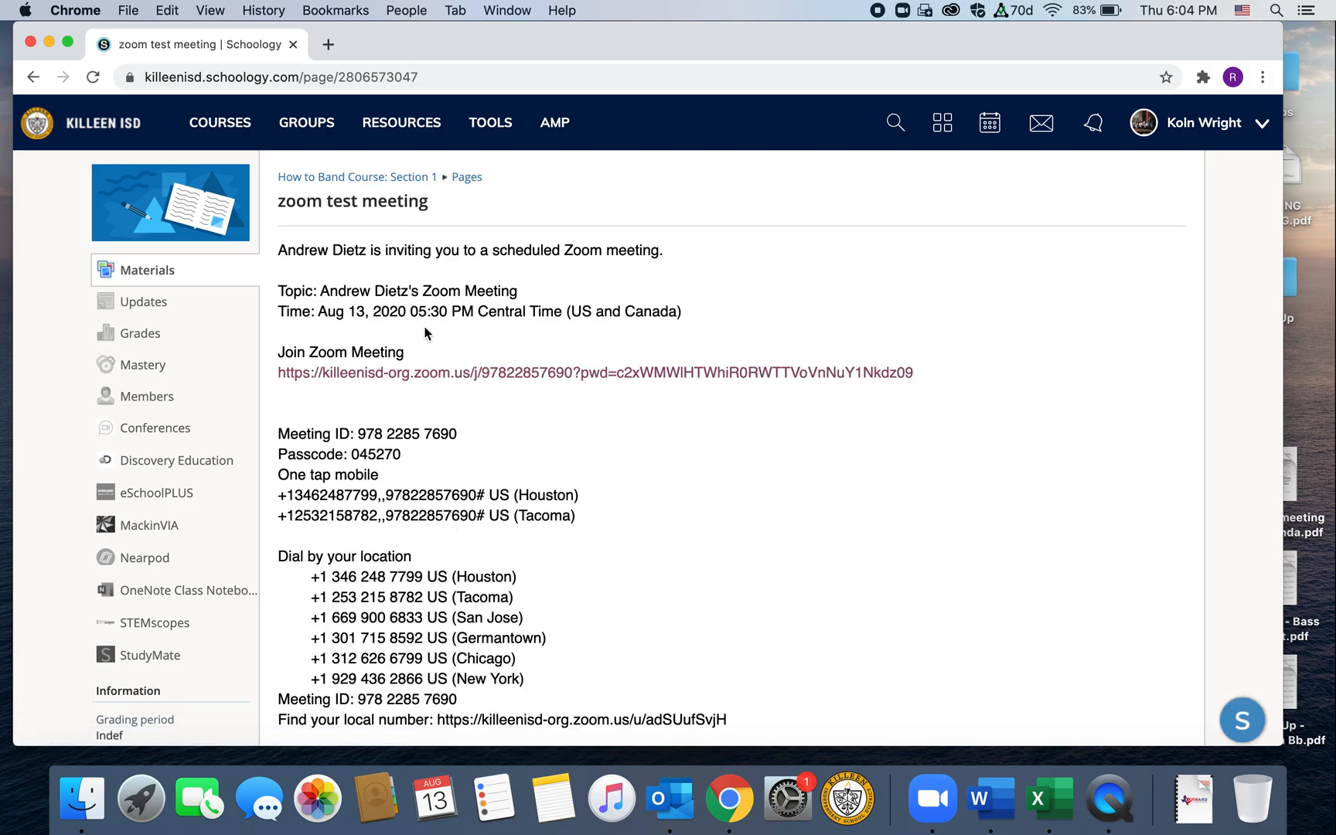
{"action": "mouse_move", "coordinate": [528, 260]}
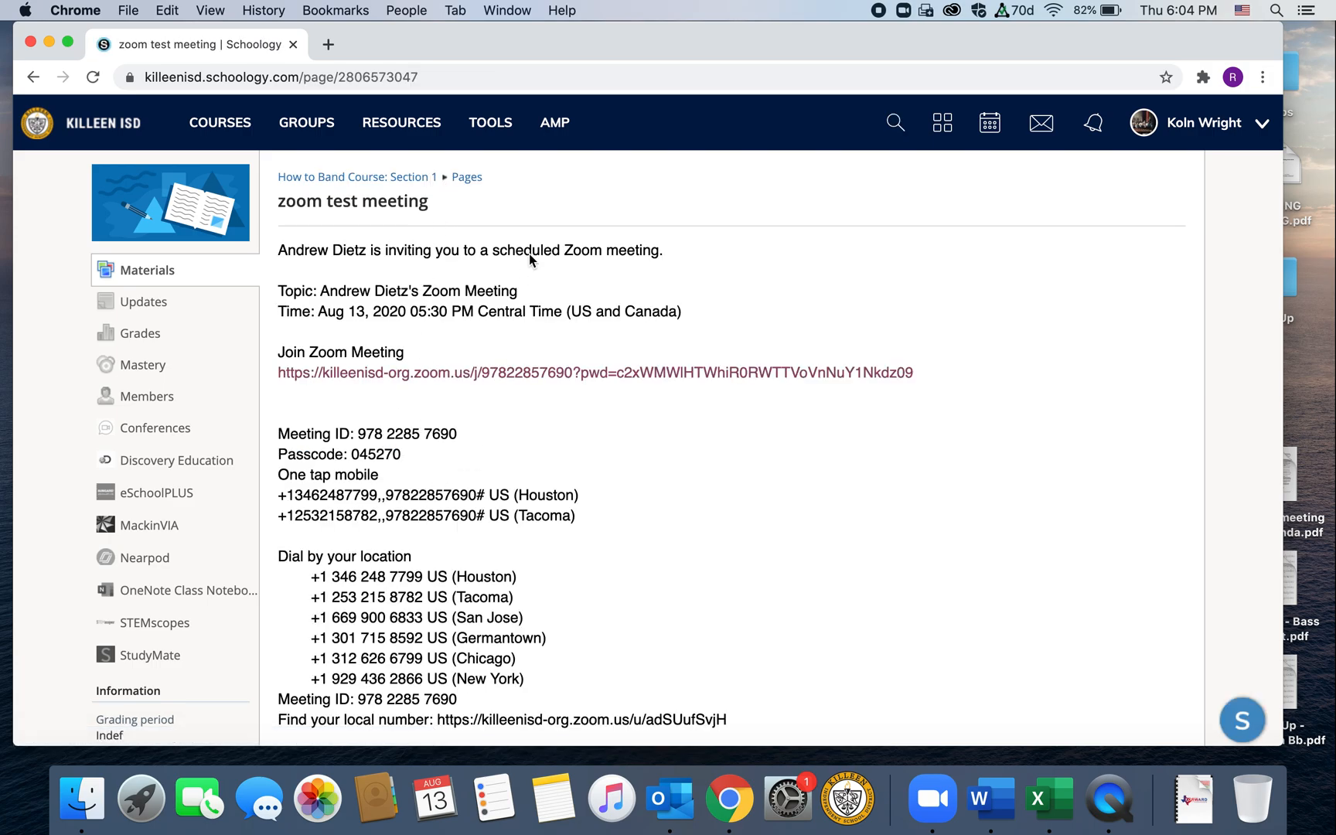
{"action": "mouse_move", "coordinate": [418, 415]}
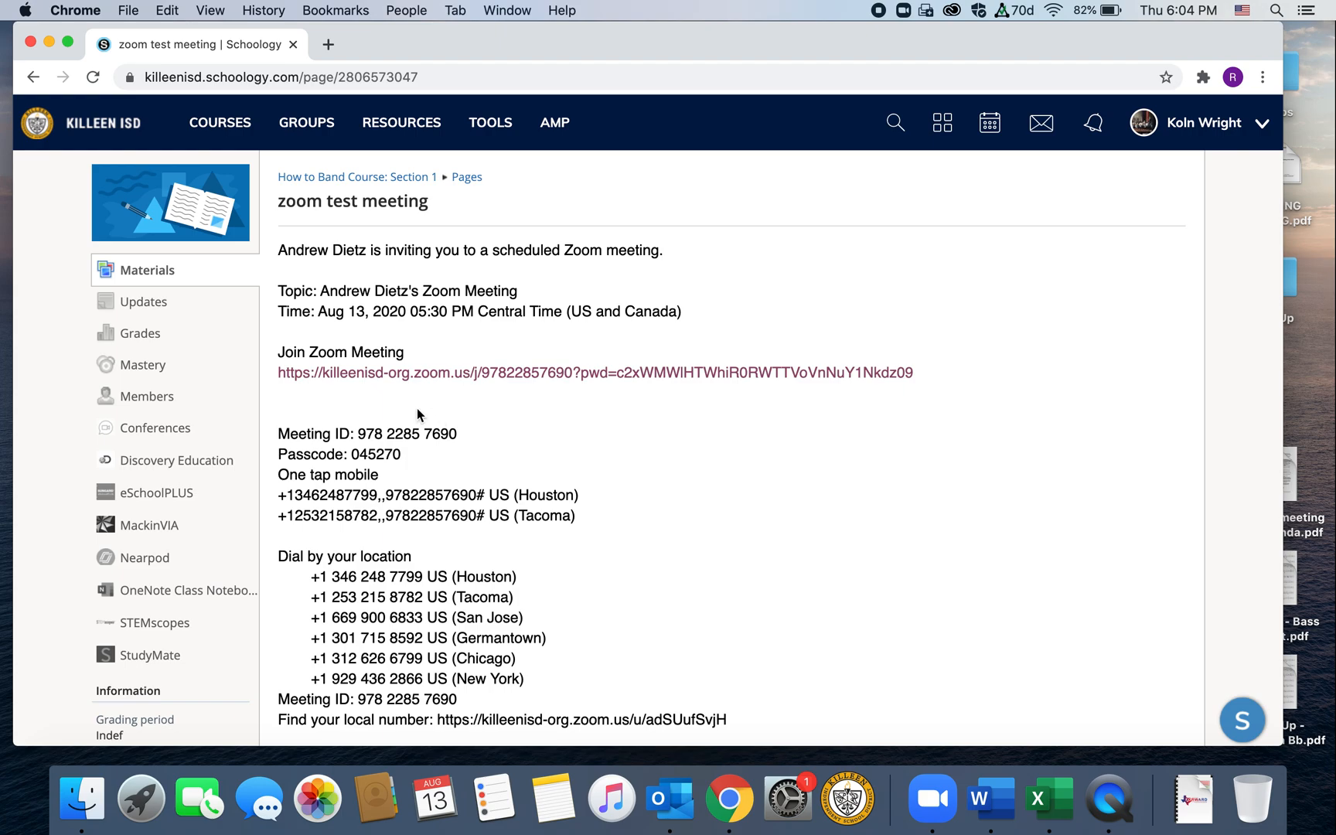
{"action": "mouse_move", "coordinate": [381, 373]}
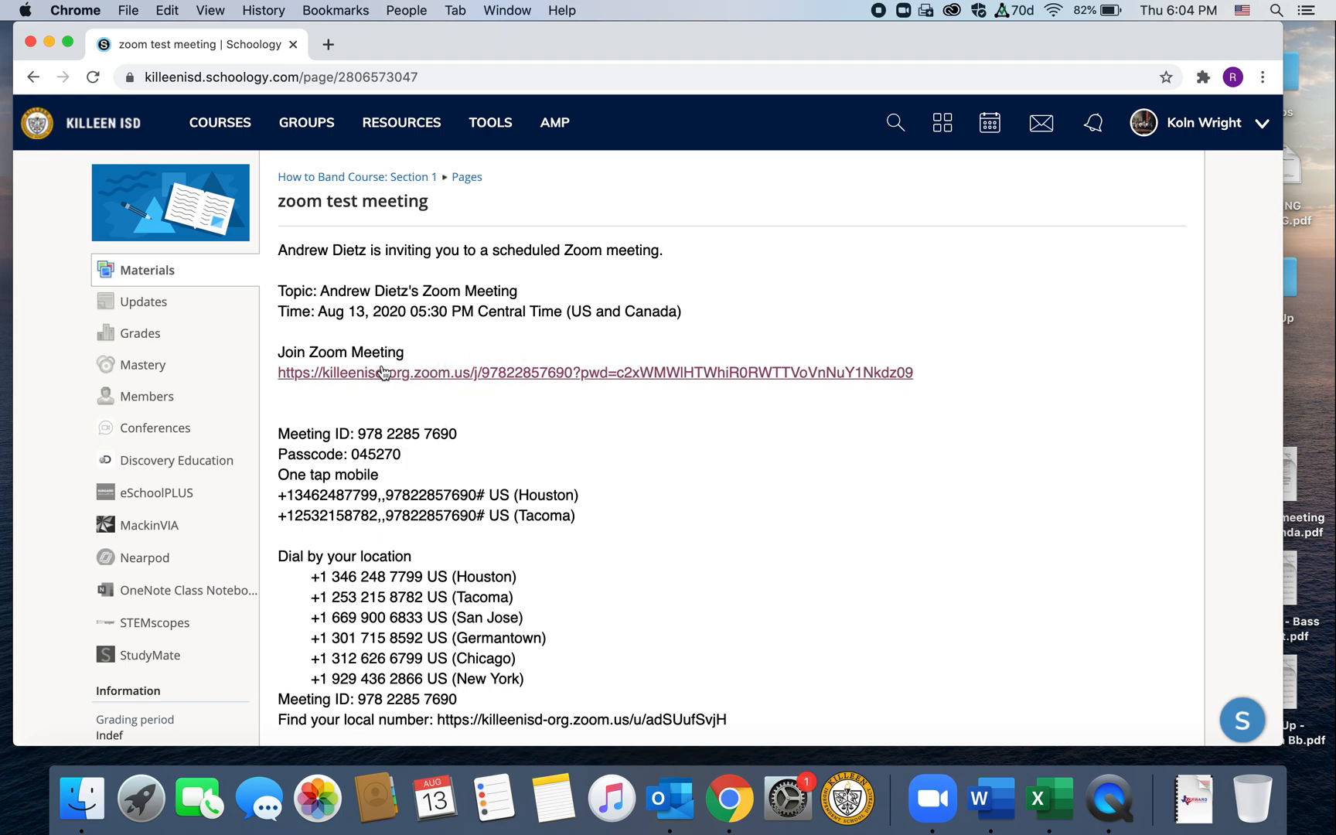
{"action": "mouse_move", "coordinate": [503, 390]}
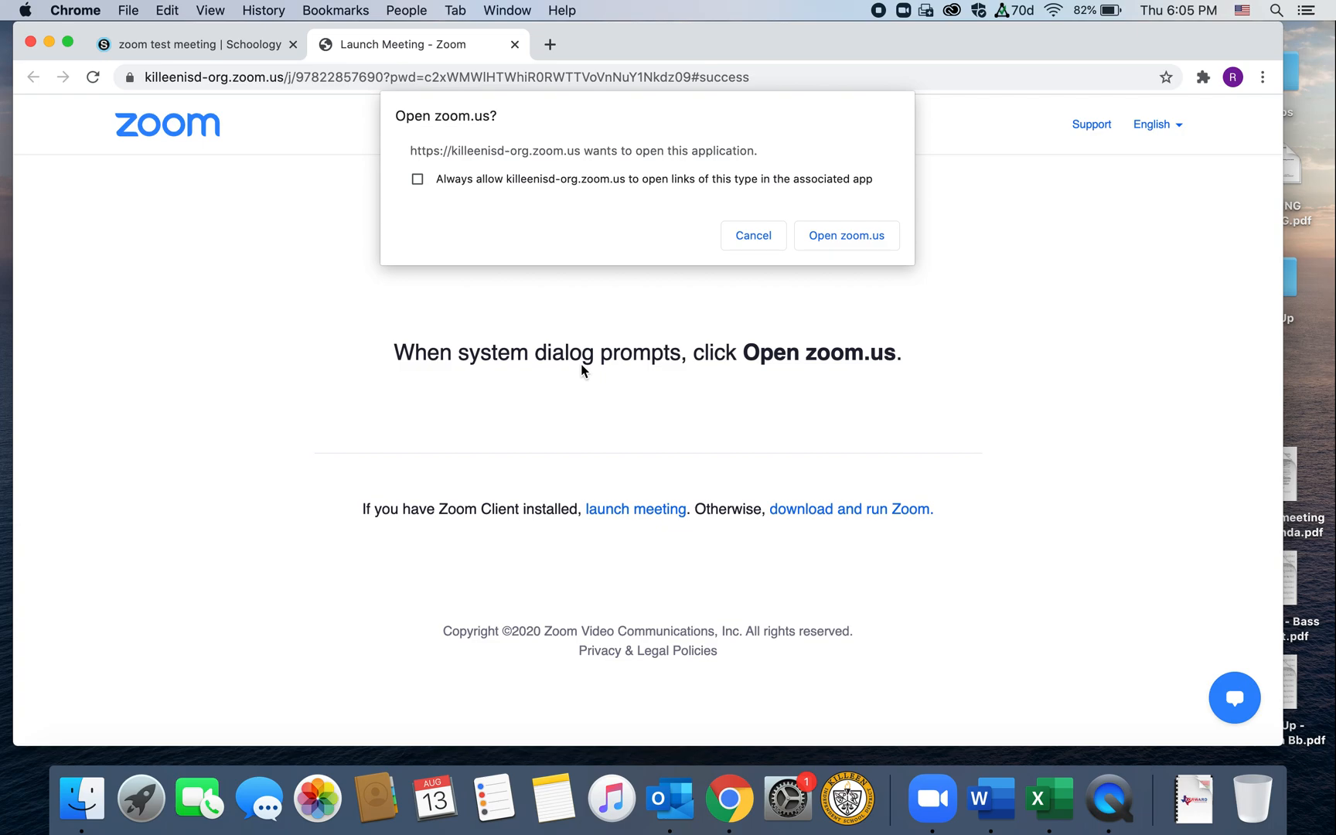
{"action": "mouse_move", "coordinate": [607, 147]}
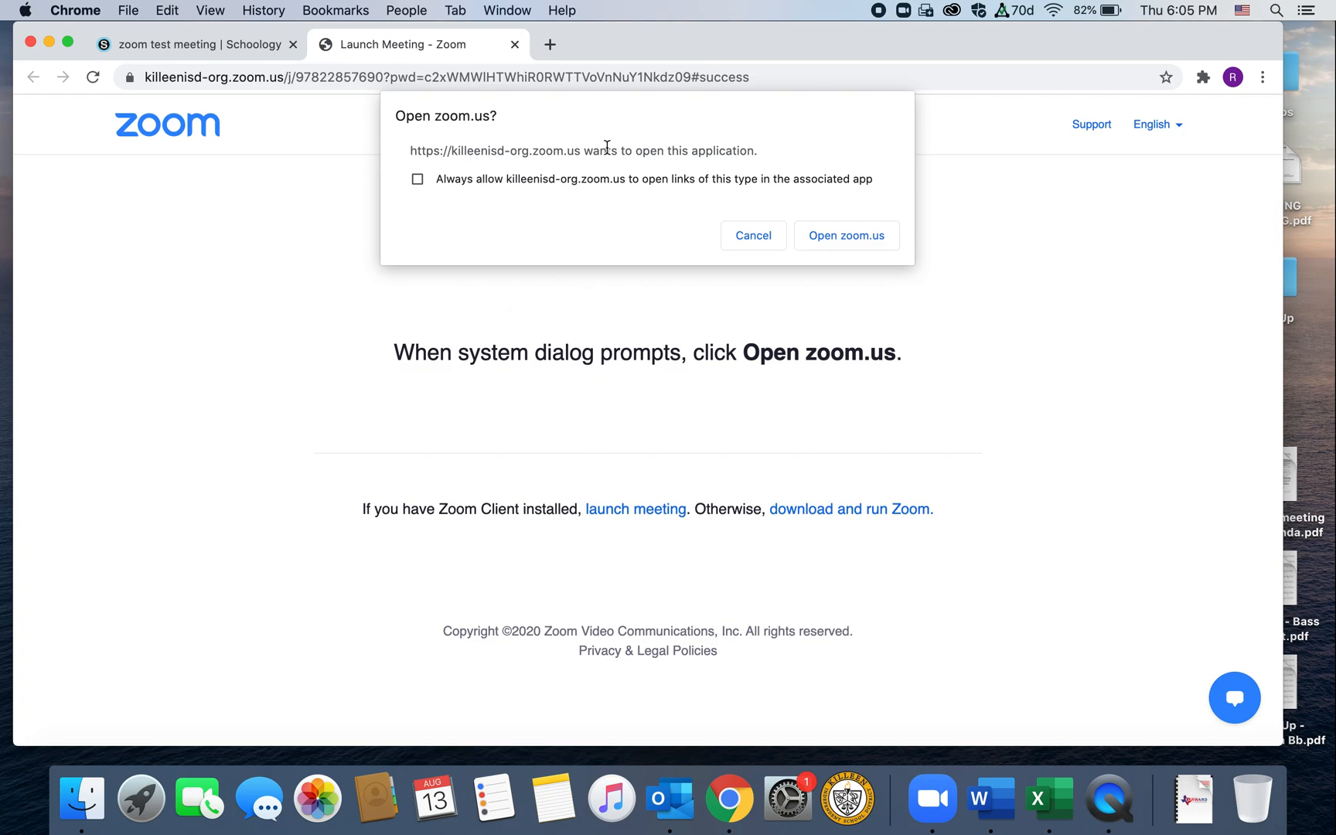
{"action": "mouse_move", "coordinate": [665, 394]}
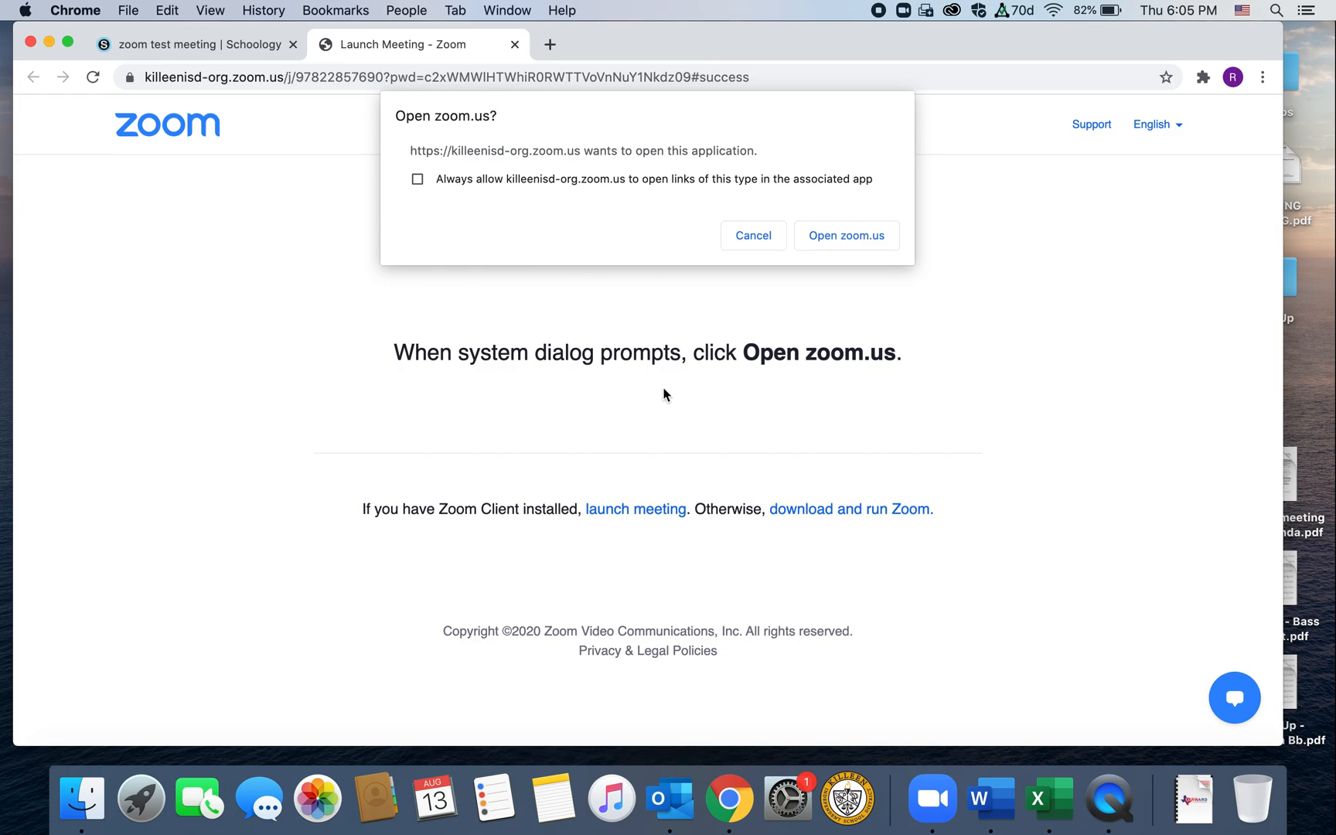
{"action": "mouse_move", "coordinate": [932, 799]}
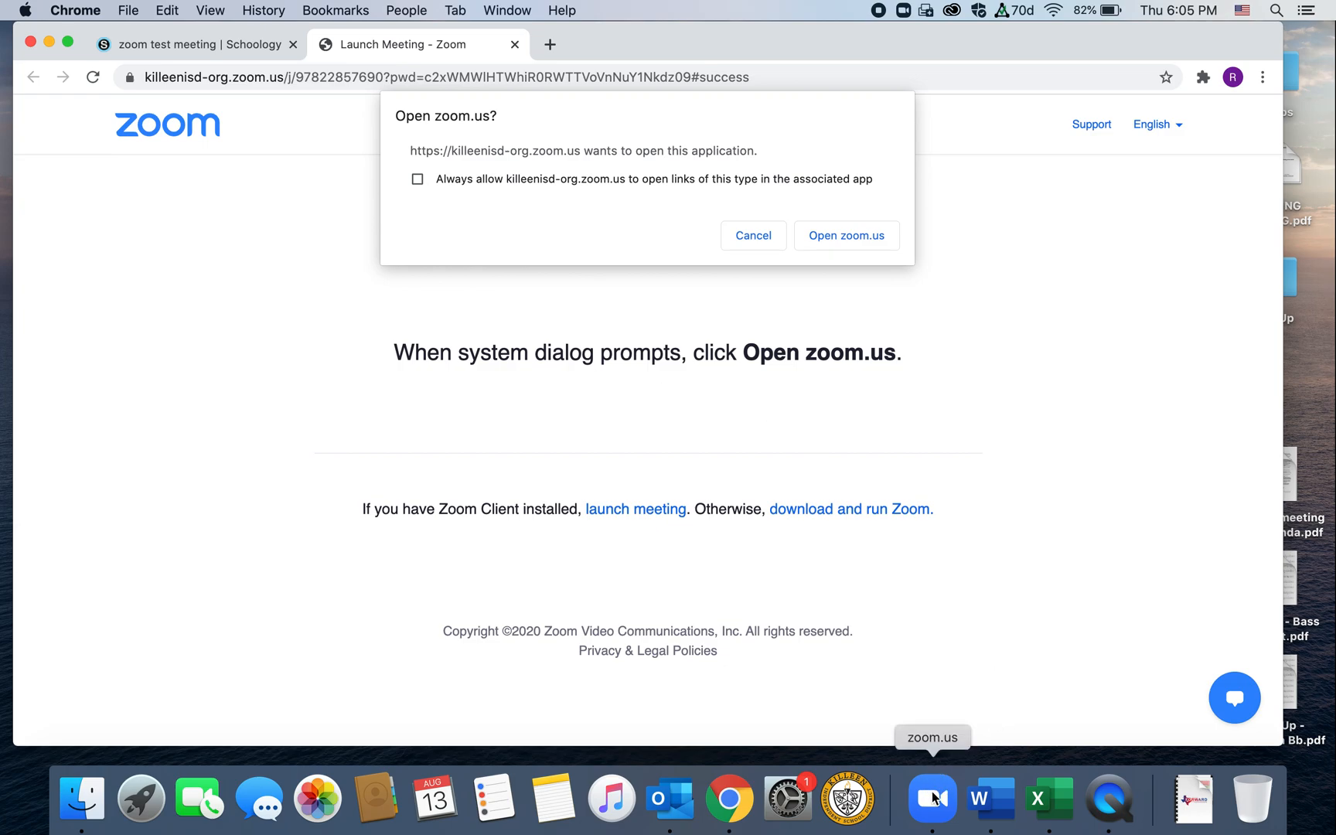
{"action": "mouse_move", "coordinate": [825, 449]}
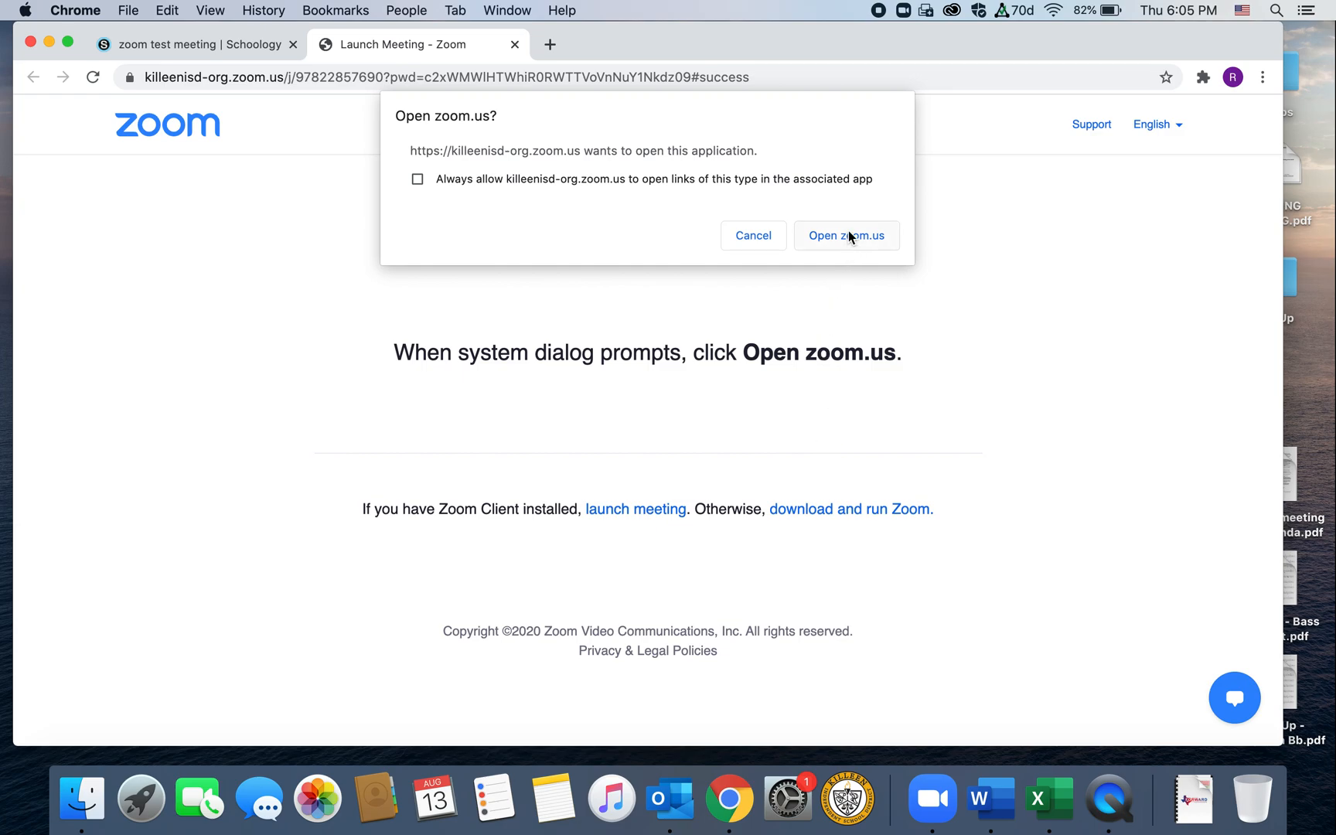
{"action": "left_click", "coordinate": [845, 235]}
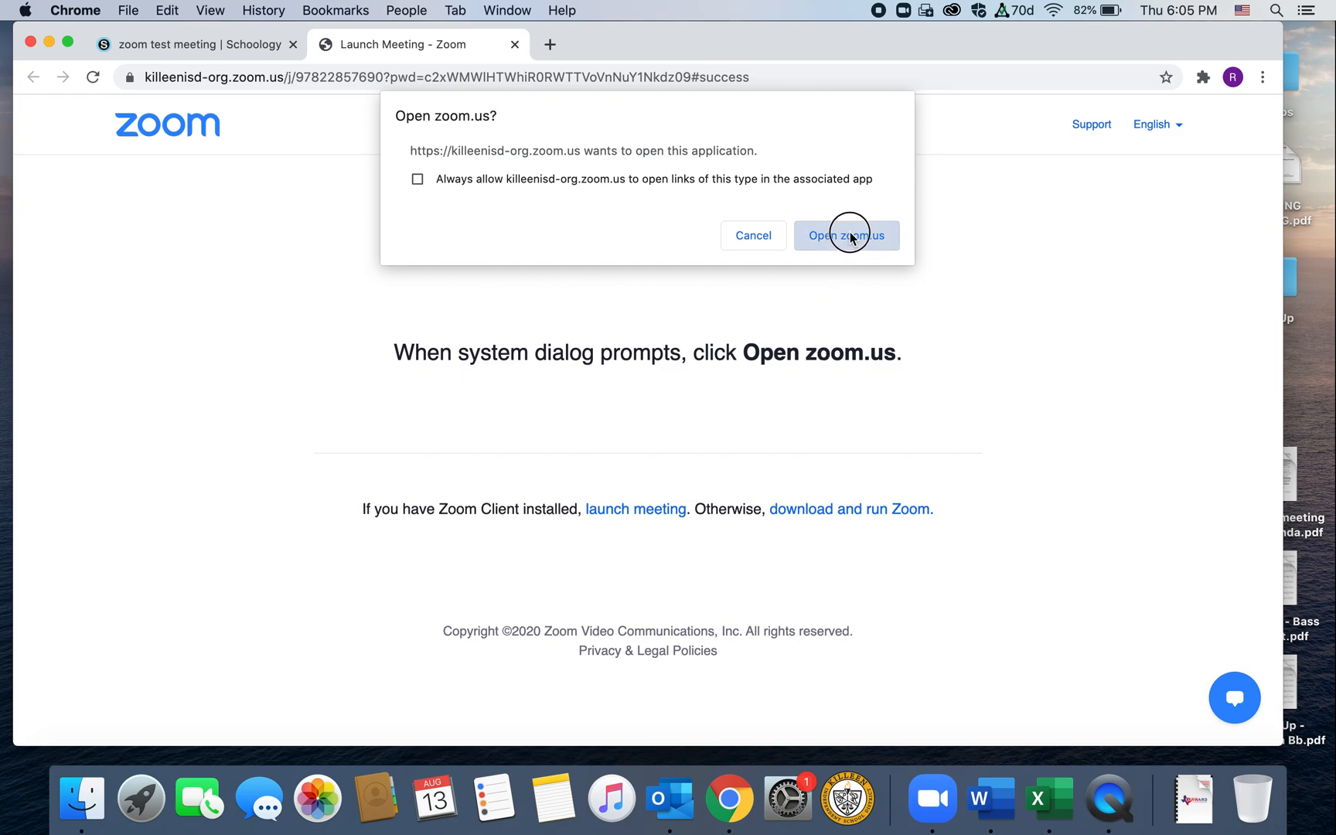
{"action": "left_click", "coordinate": [845, 235]}
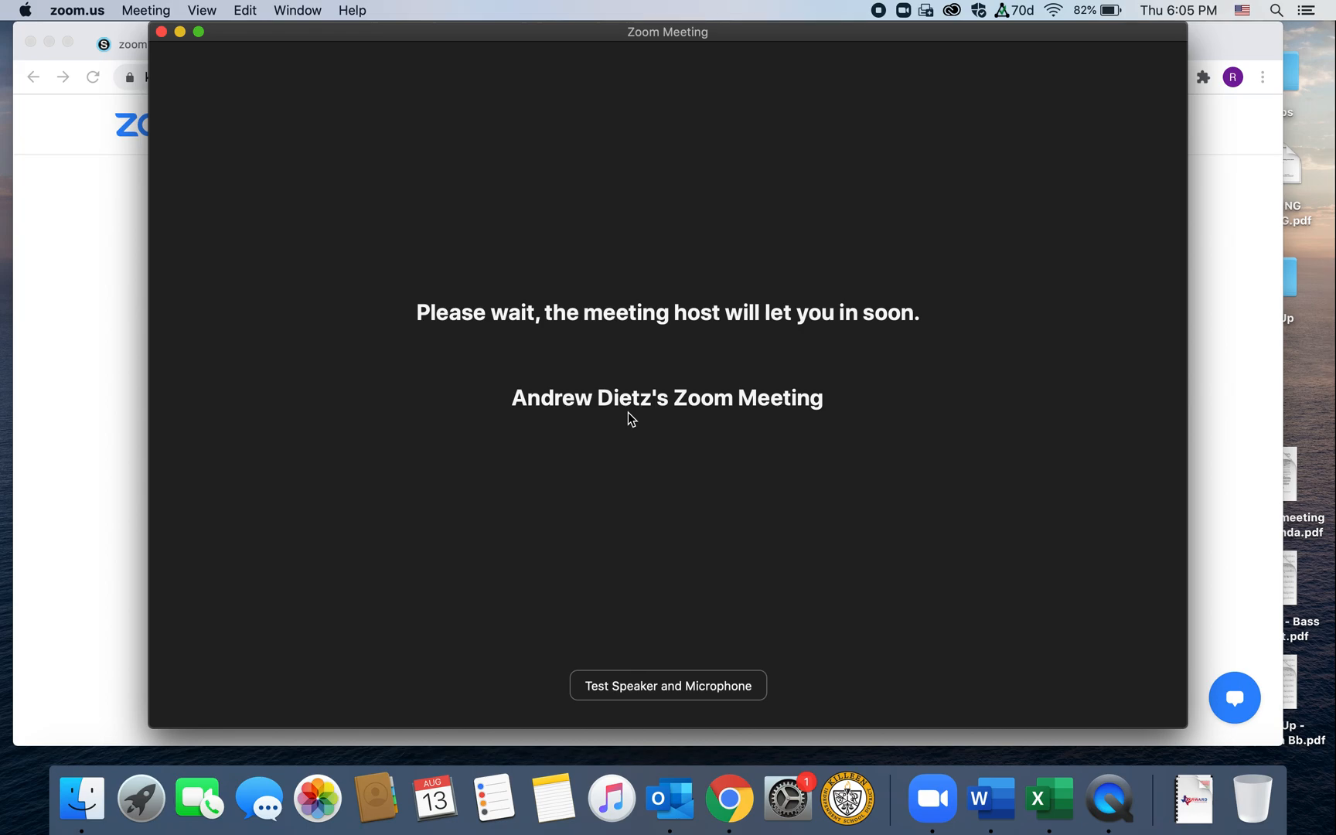
{"action": "mouse_move", "coordinate": [605, 341]}
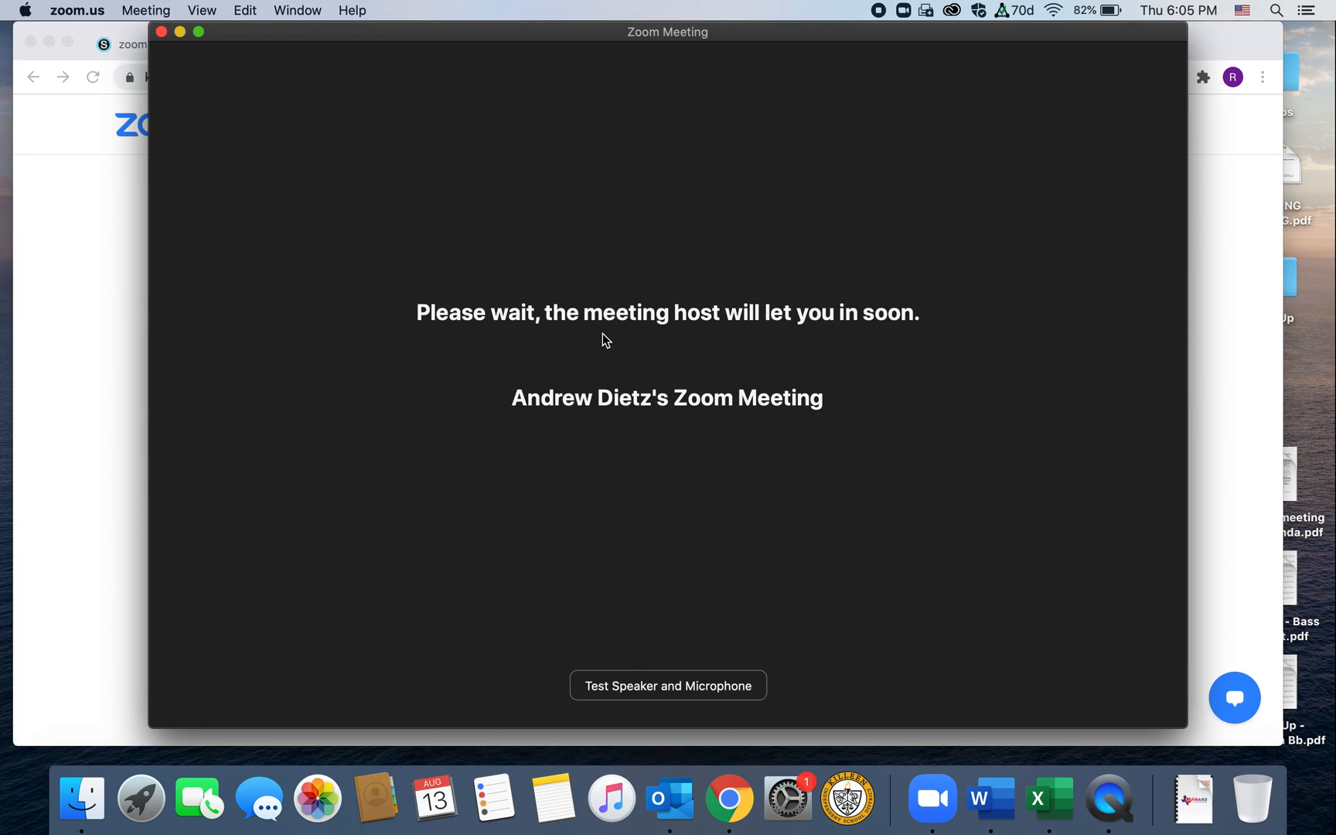
{"action": "mouse_move", "coordinate": [506, 202]}
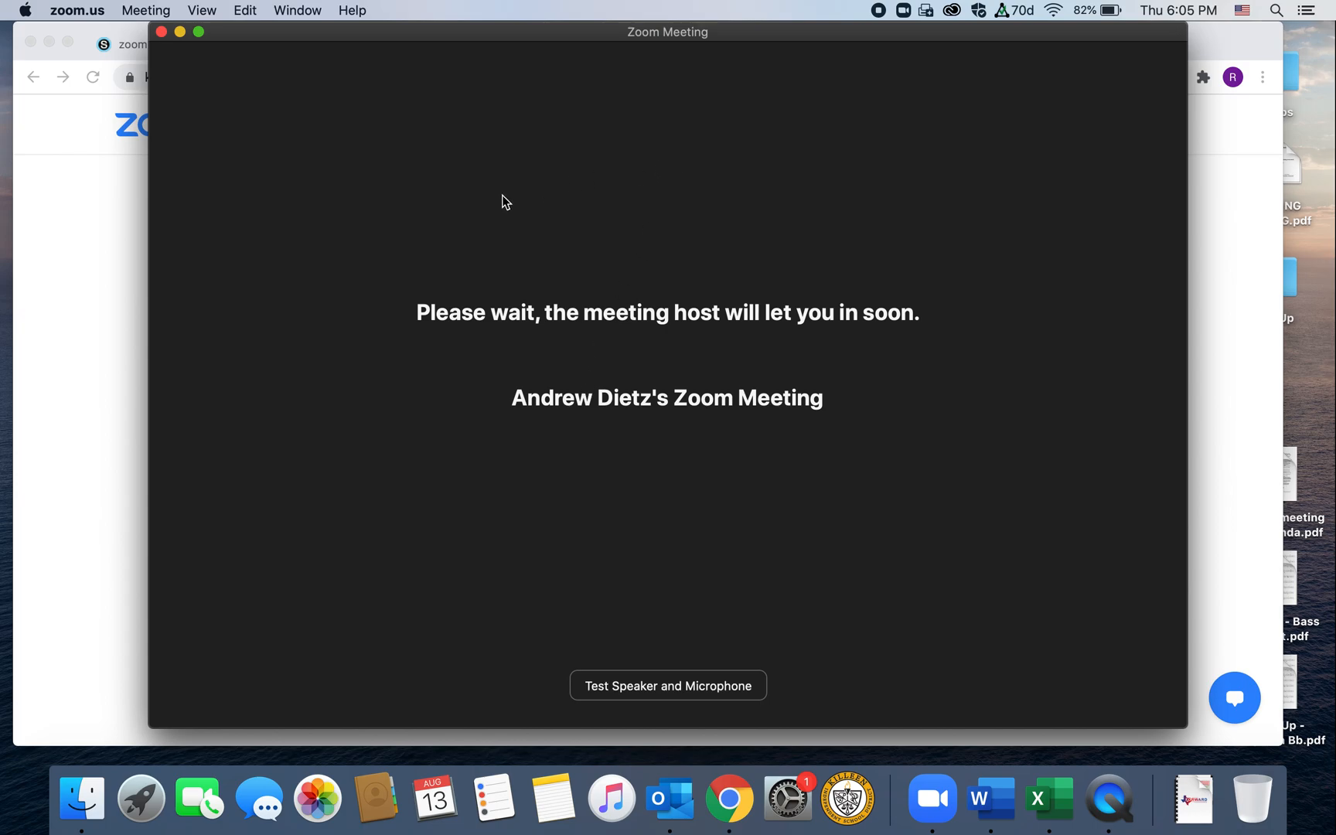
{"action": "mouse_move", "coordinate": [639, 309]}
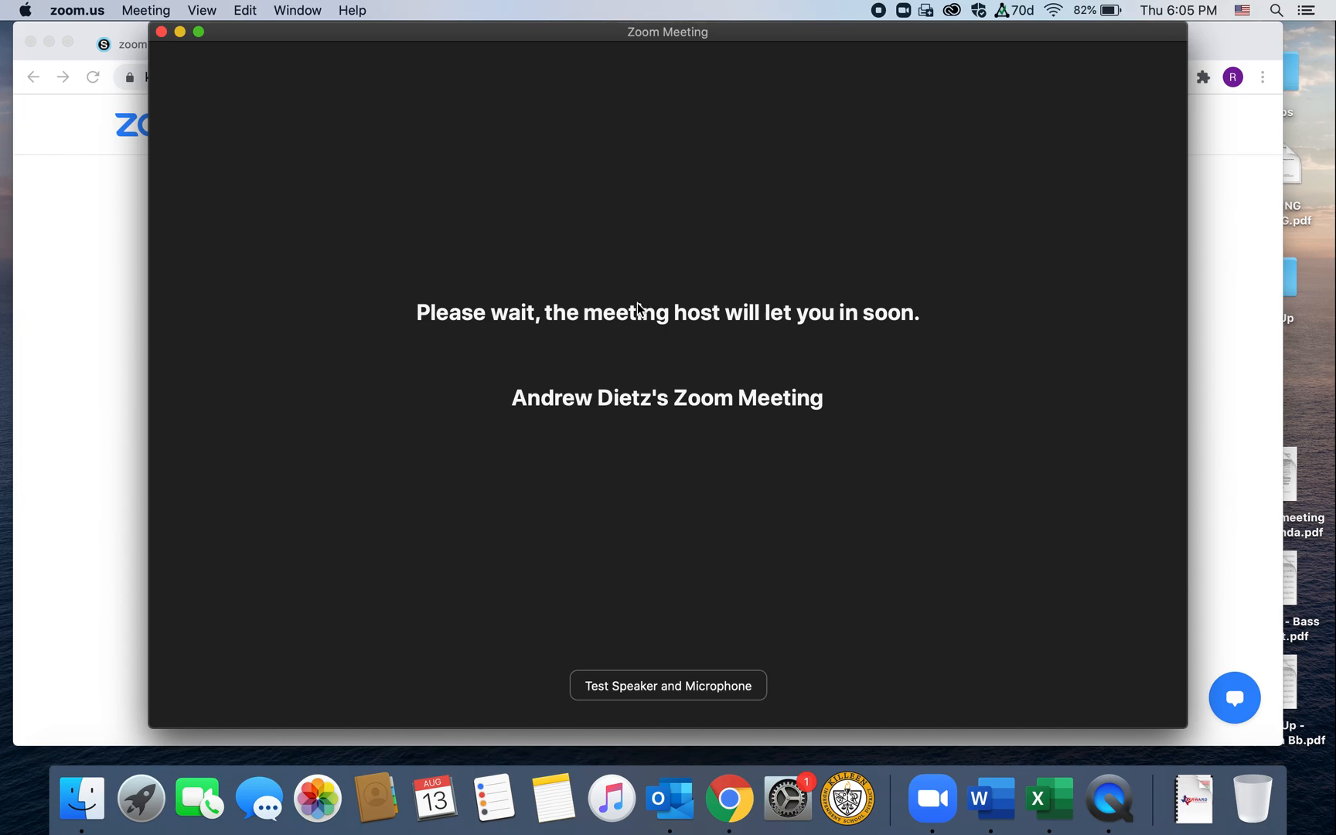
{"action": "mouse_move", "coordinate": [690, 485]}
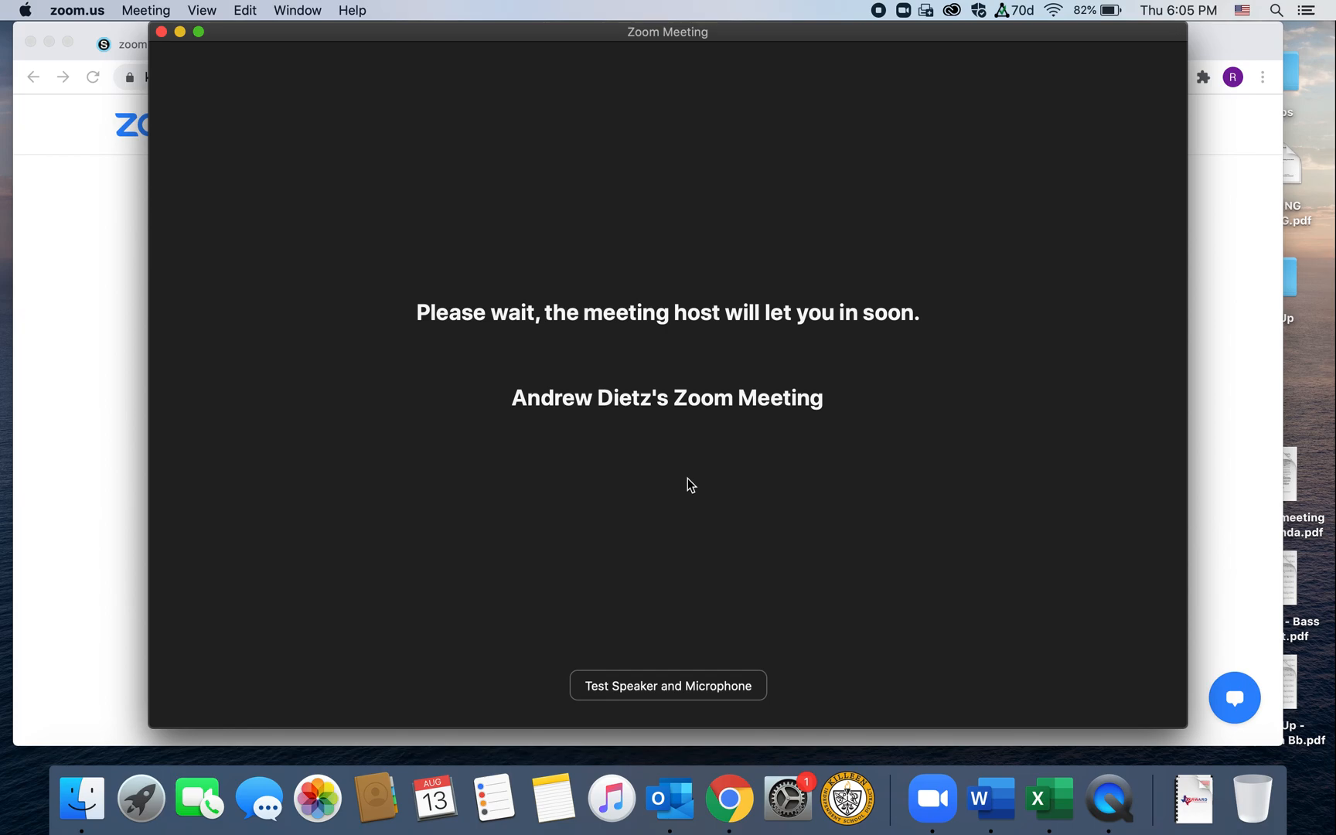
{"action": "mouse_move", "coordinate": [676, 548]}
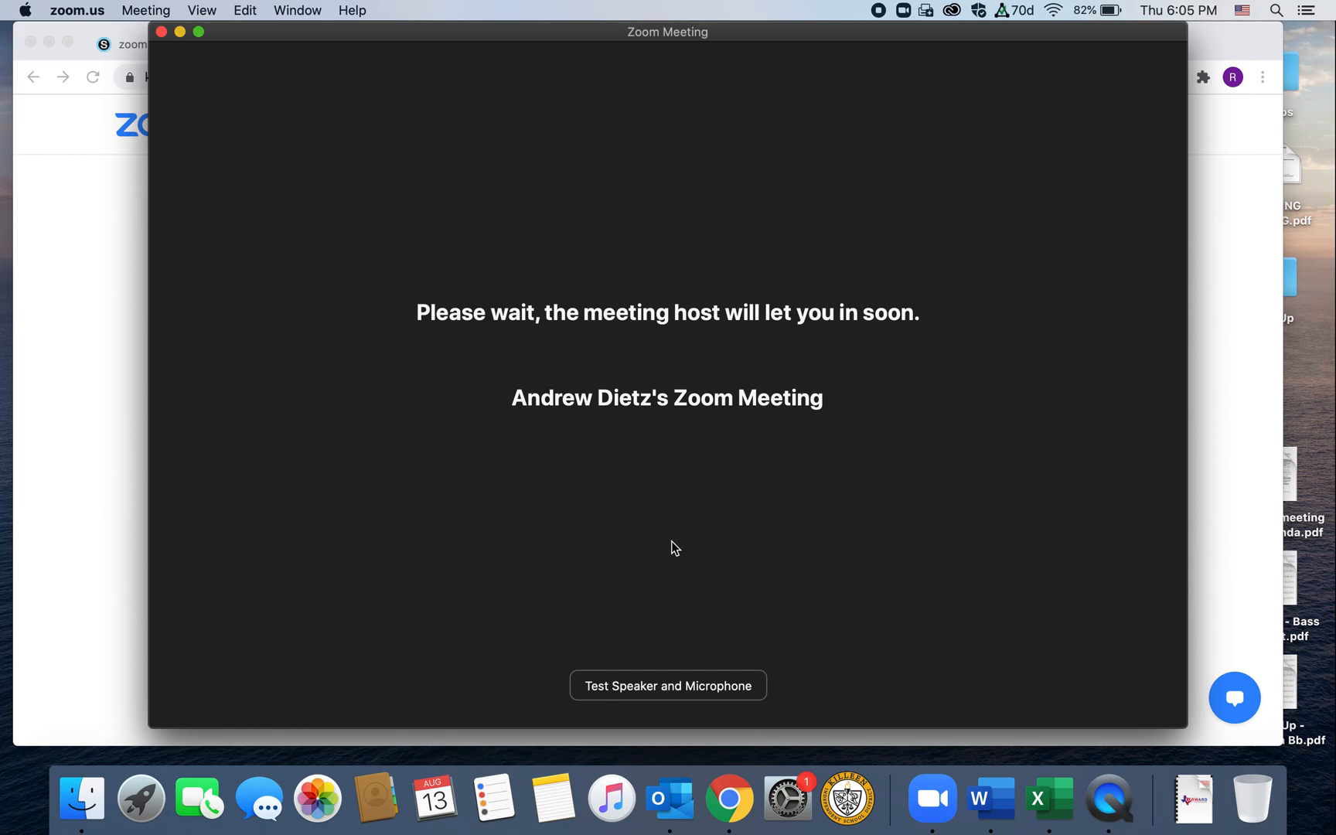
{"action": "mouse_move", "coordinate": [451, 567]}
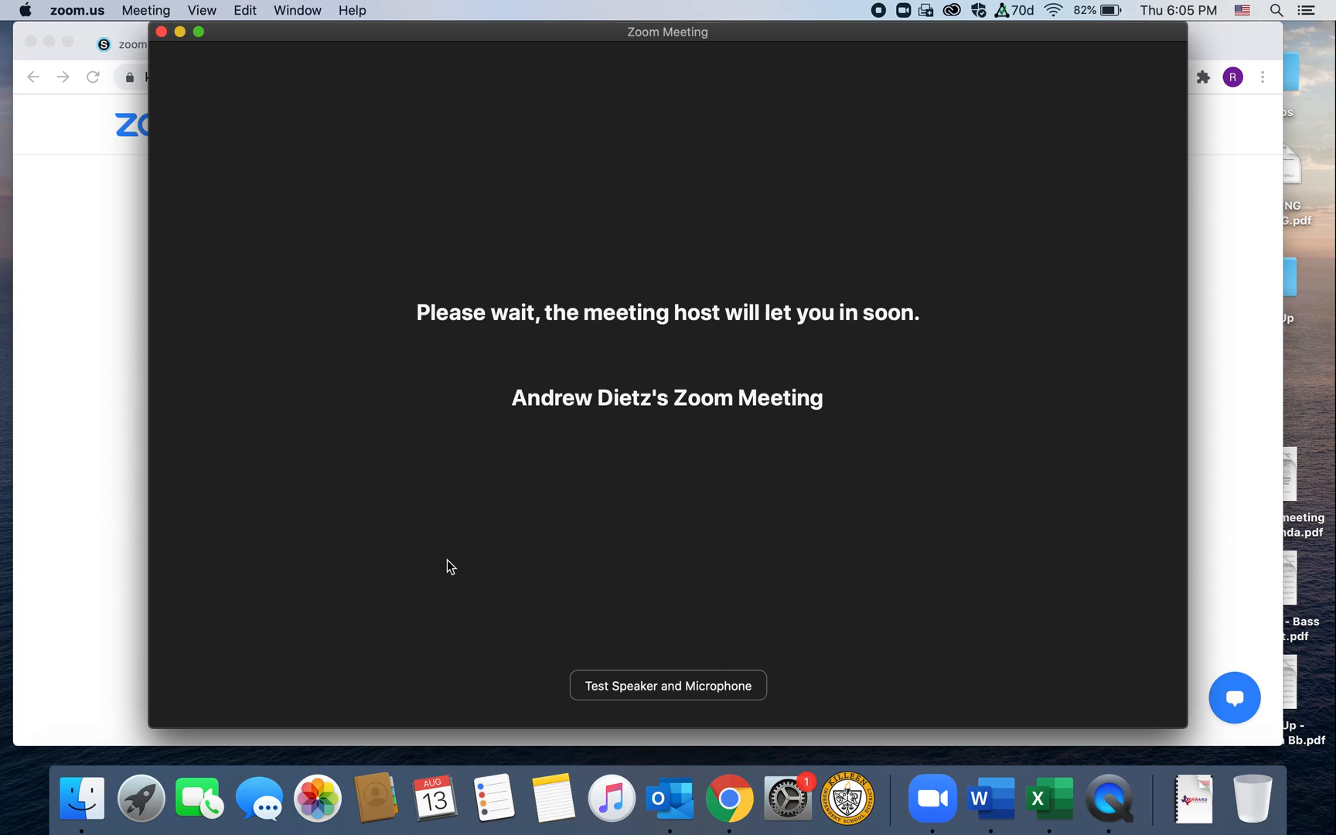
{"action": "mouse_move", "coordinate": [163, 44]}
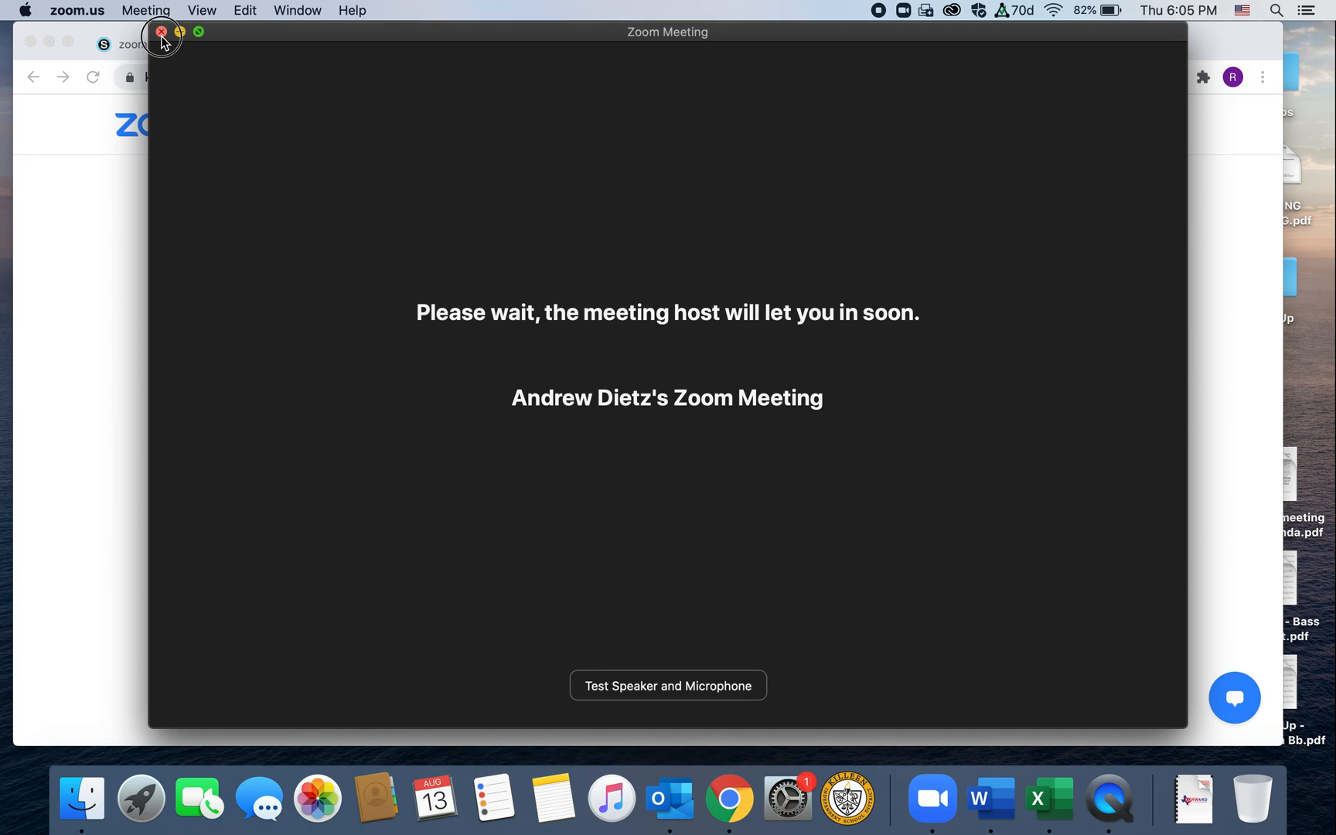
{"action": "mouse_move", "coordinate": [241, 84]}
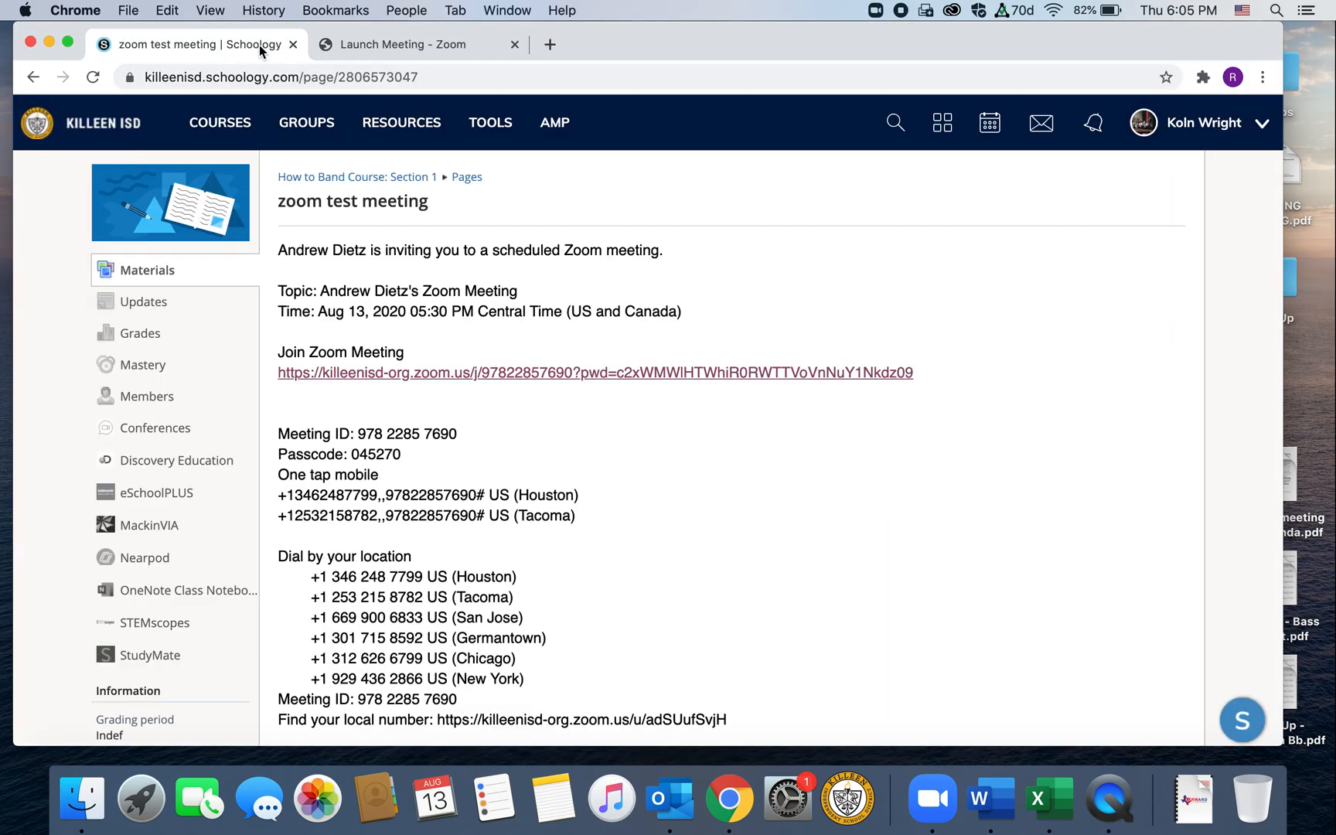
Step: Close the leftover launch tab and reopen the meeting's join link
{"action": "left_click", "coordinate": [514, 43]}
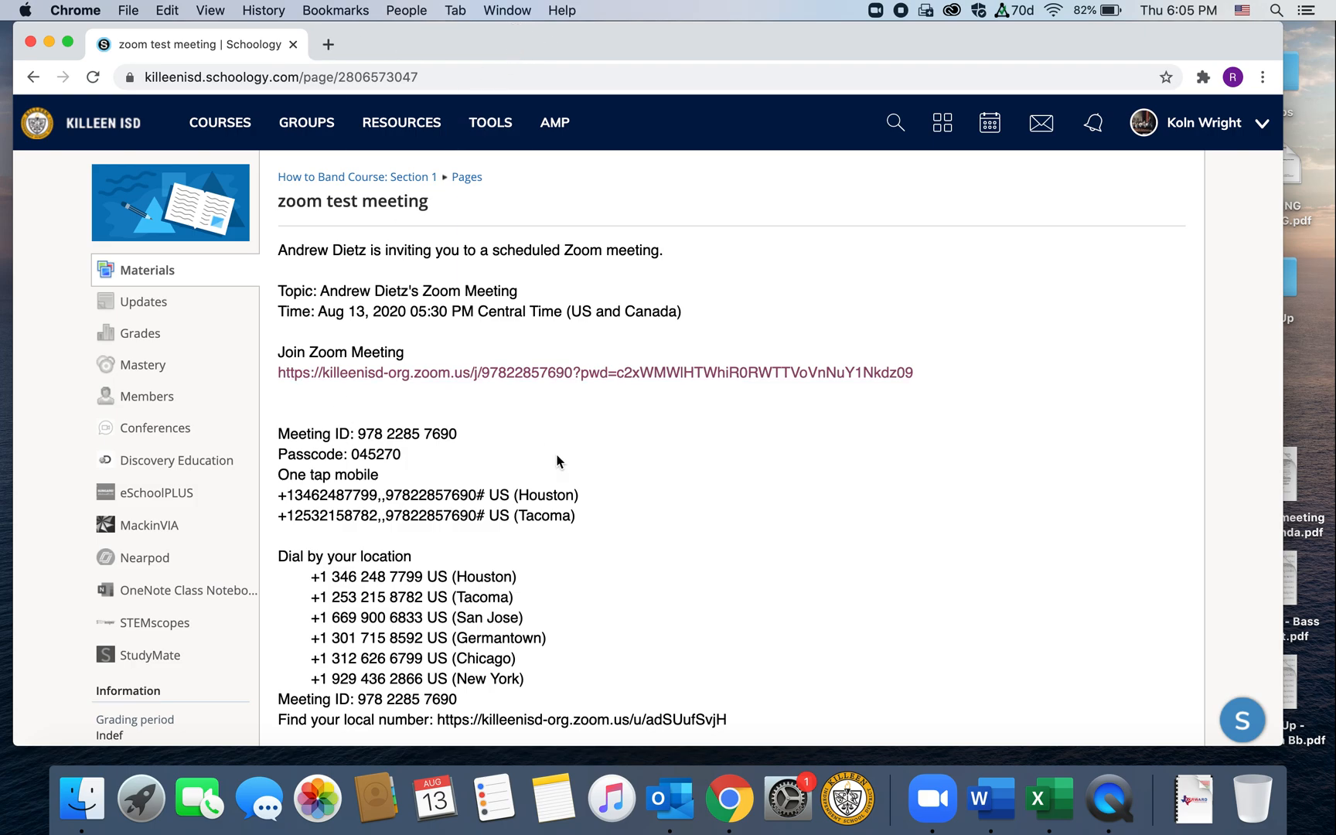
{"action": "mouse_move", "coordinate": [460, 283]}
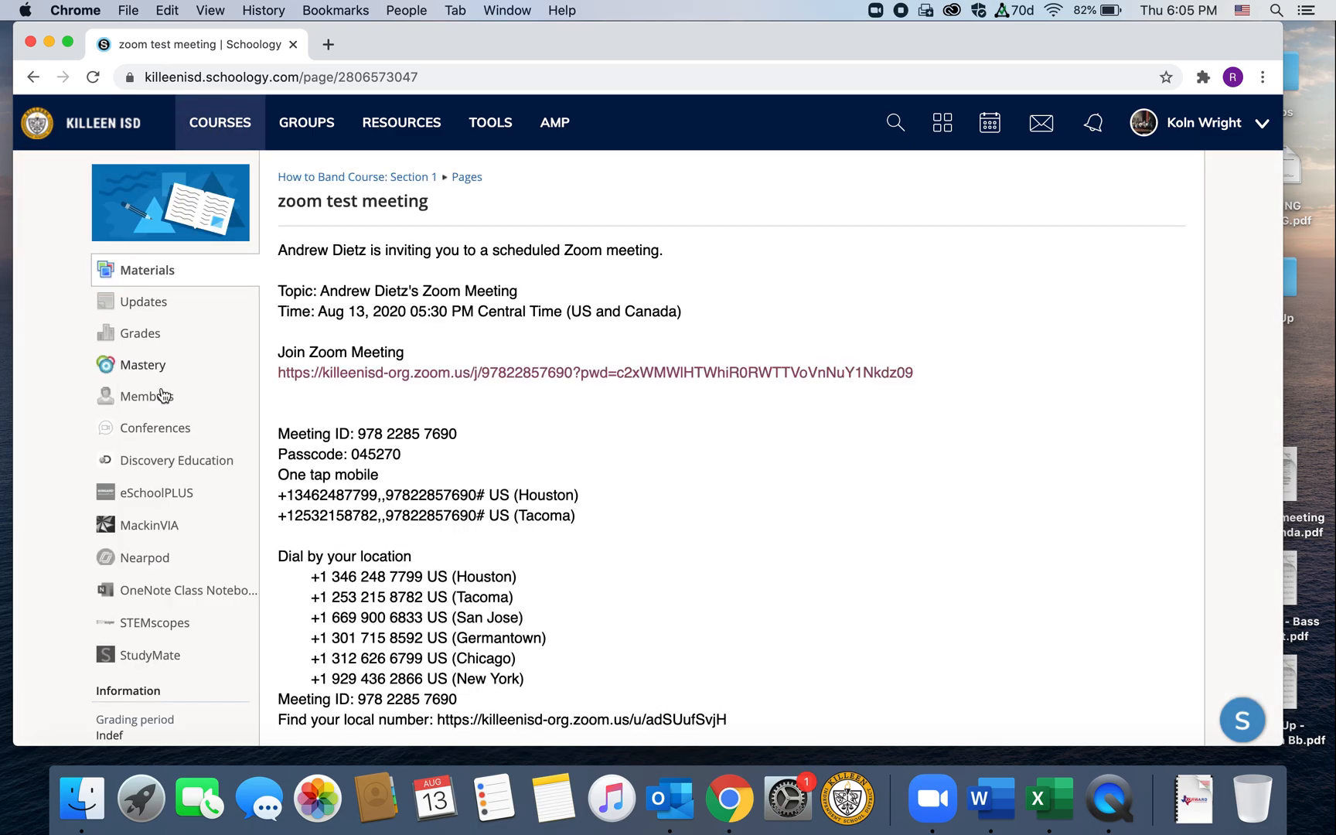
{"action": "mouse_move", "coordinate": [479, 377]}
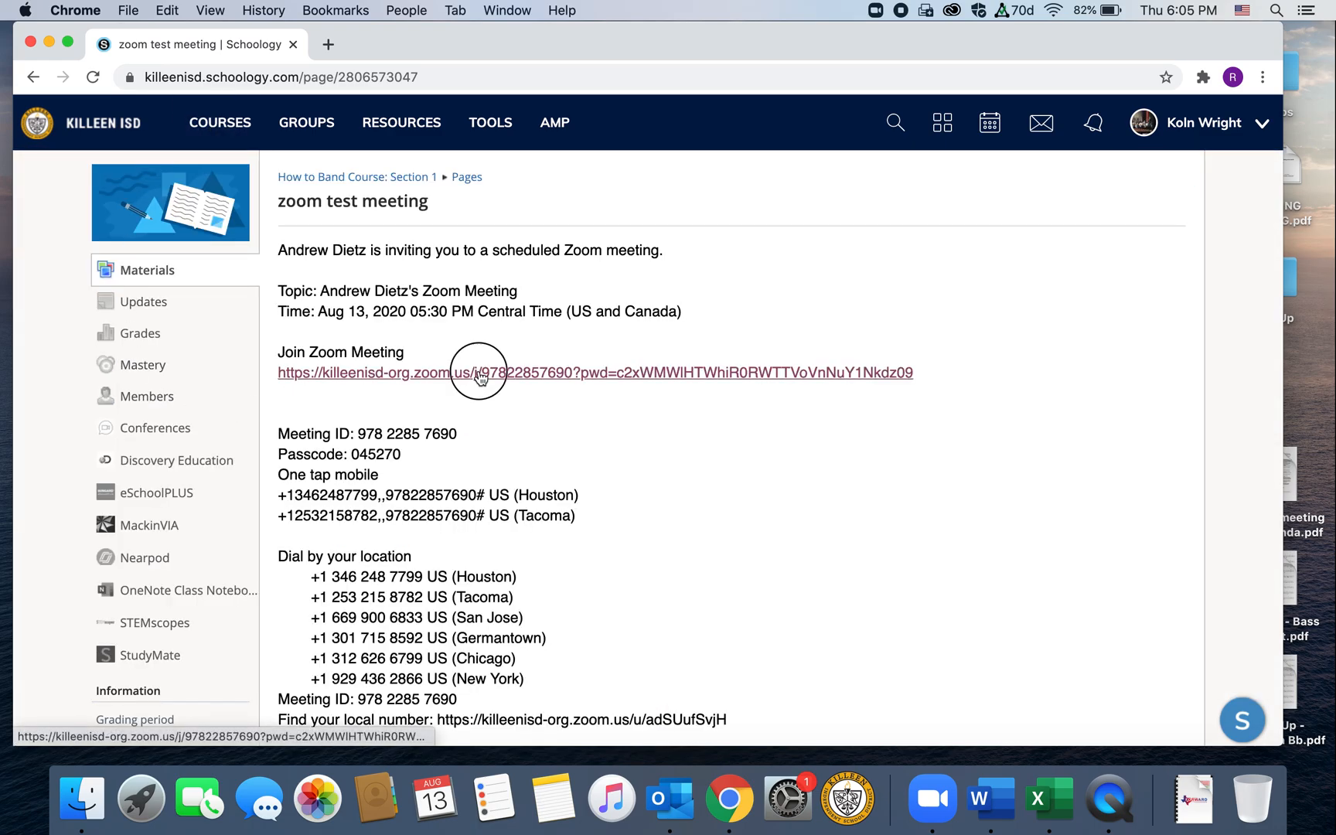
{"action": "left_click", "coordinate": [477, 373]}
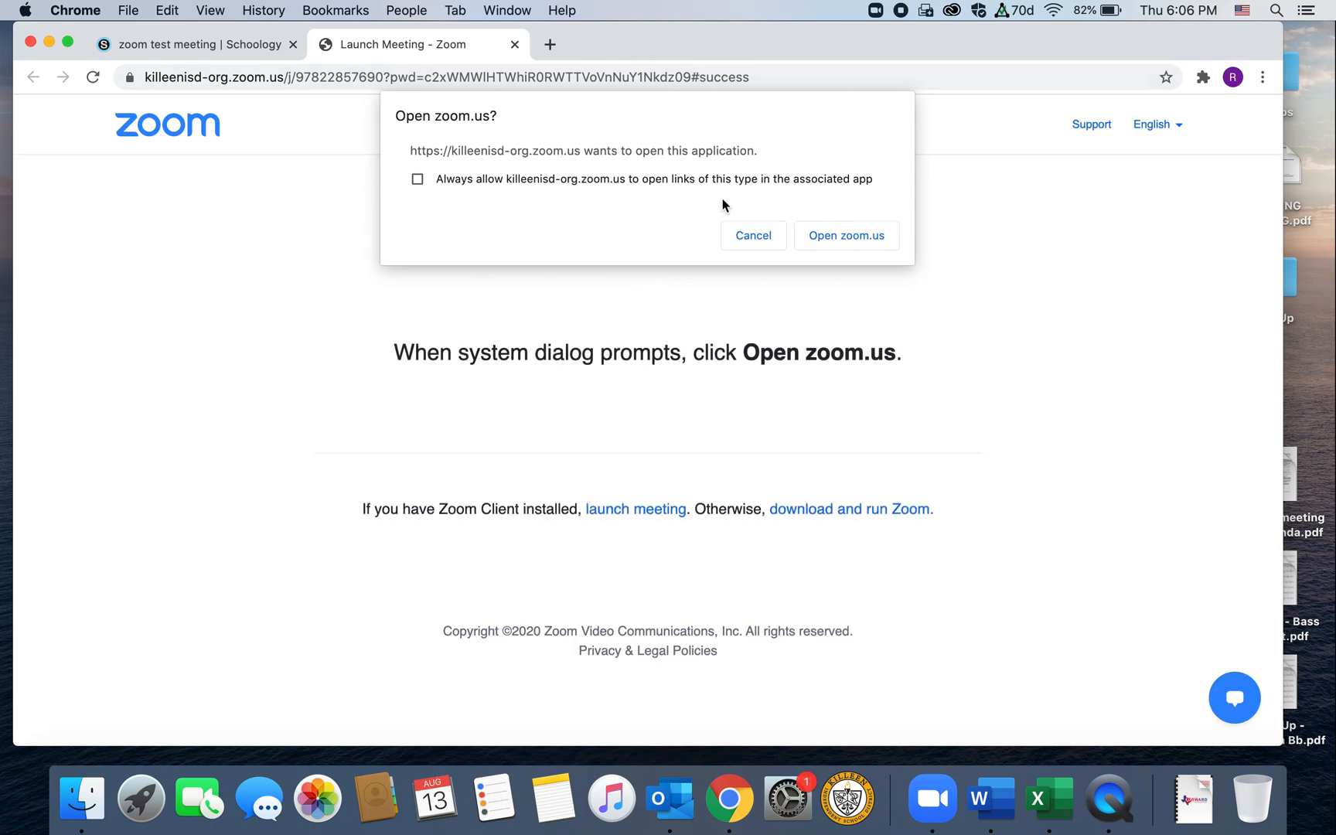
{"action": "mouse_move", "coordinate": [695, 309]}
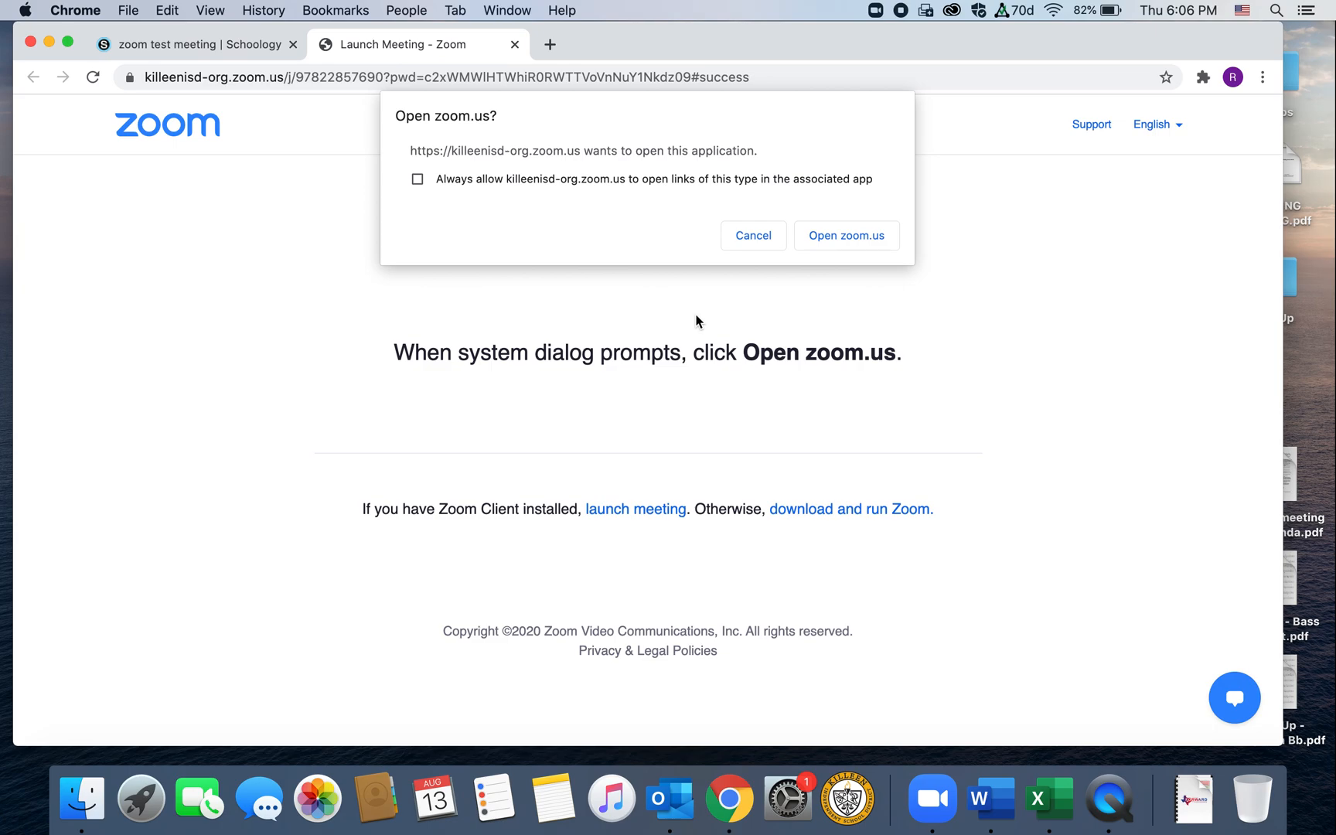
{"action": "mouse_move", "coordinate": [758, 272]}
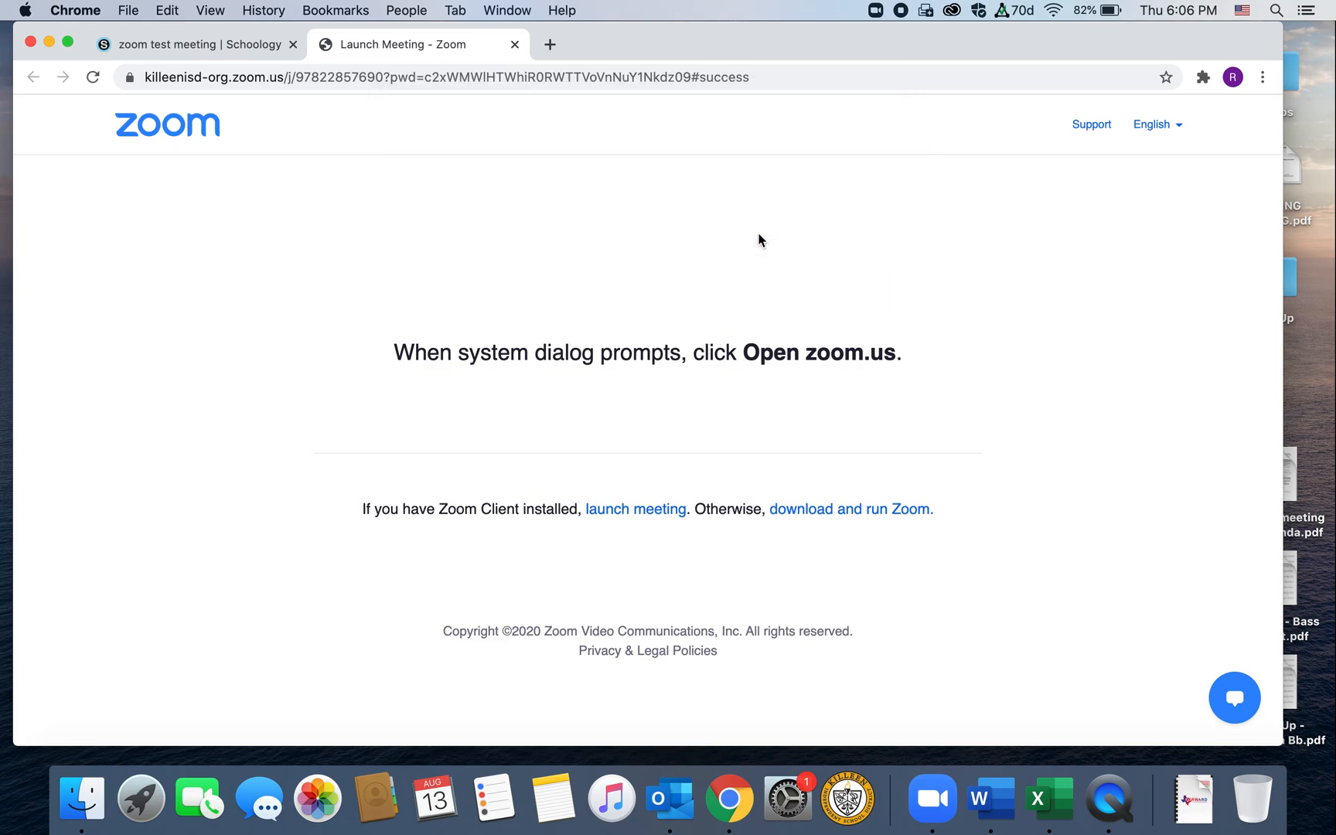
{"action": "mouse_move", "coordinate": [643, 569]}
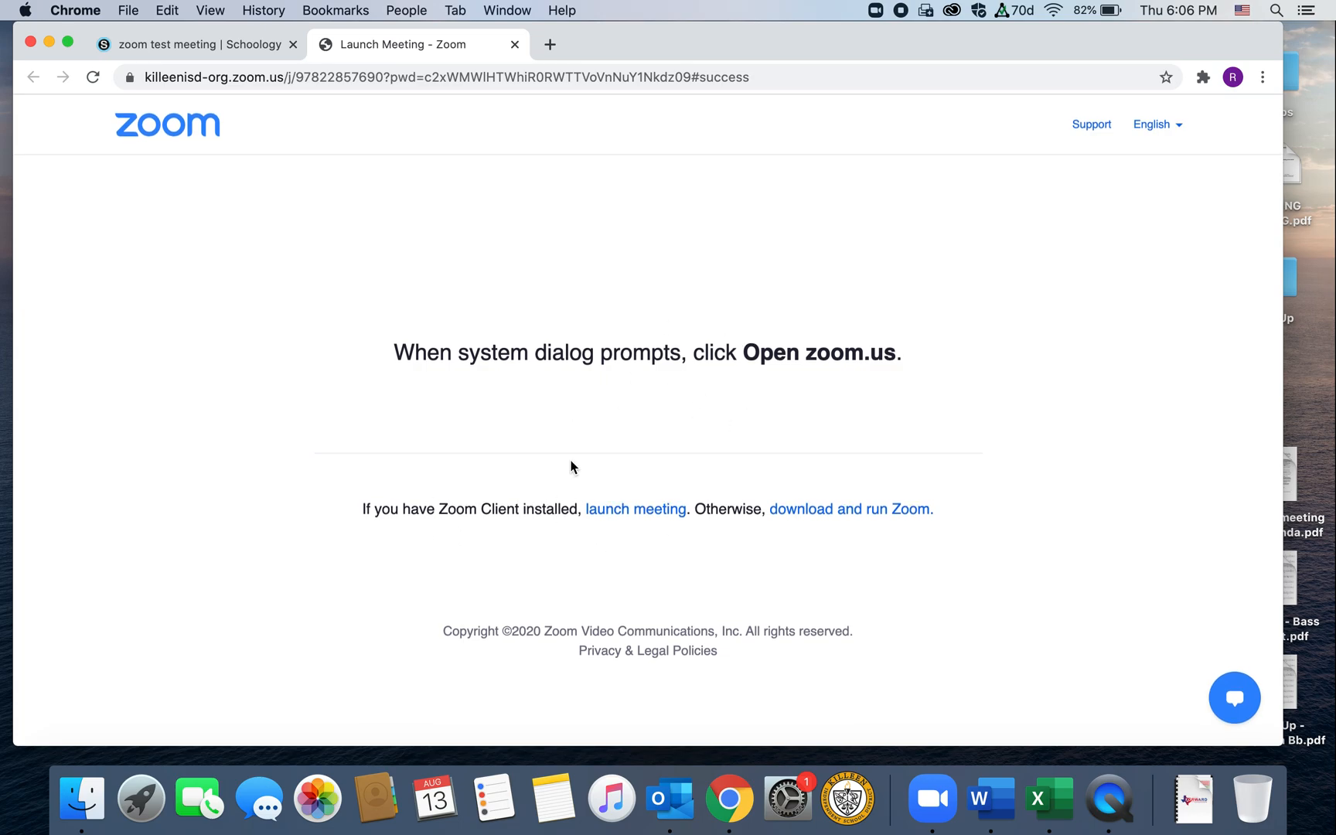
{"action": "mouse_move", "coordinate": [635, 509]}
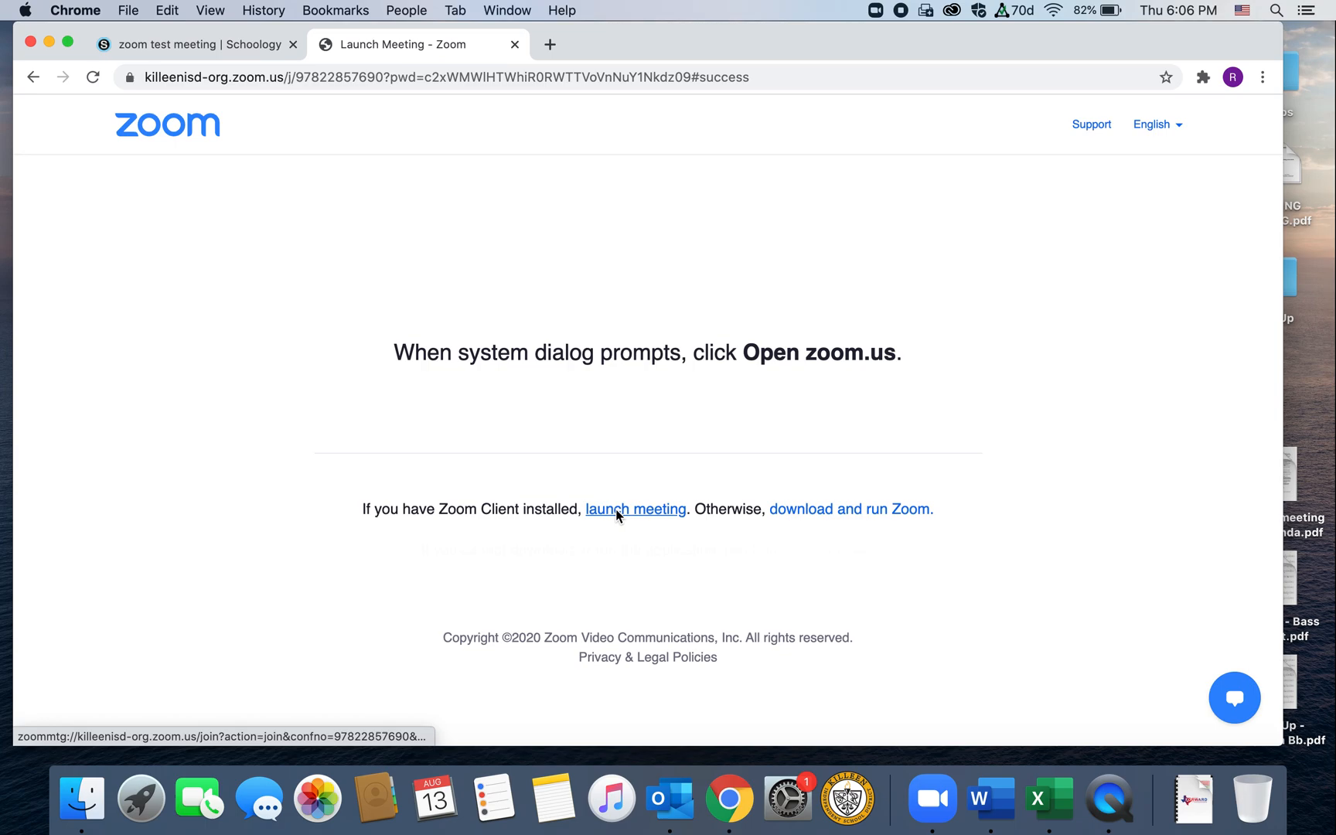
Step: Decline opening the Zoom app and choose to join the meeting from the browser
{"action": "left_click", "coordinate": [635, 509]}
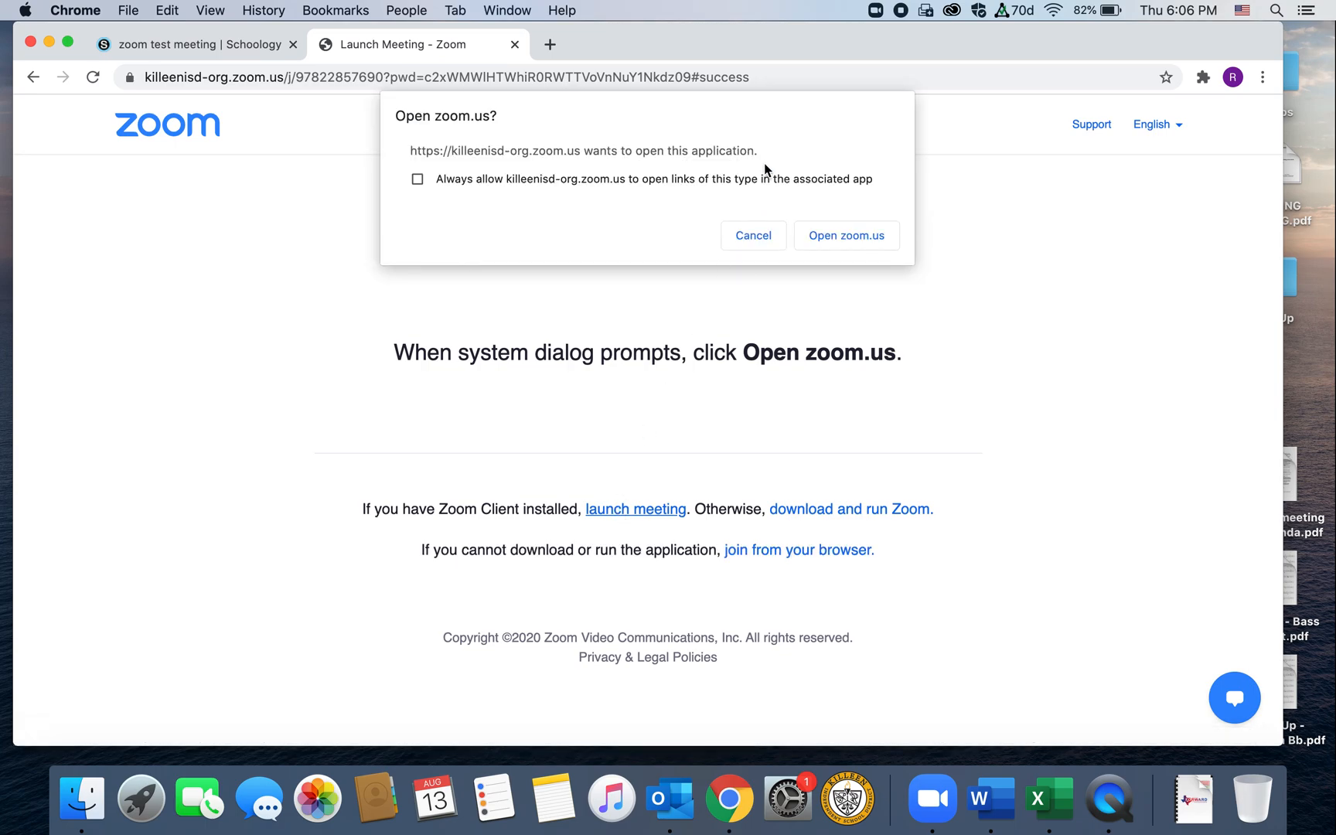
{"action": "left_click", "coordinate": [751, 235]}
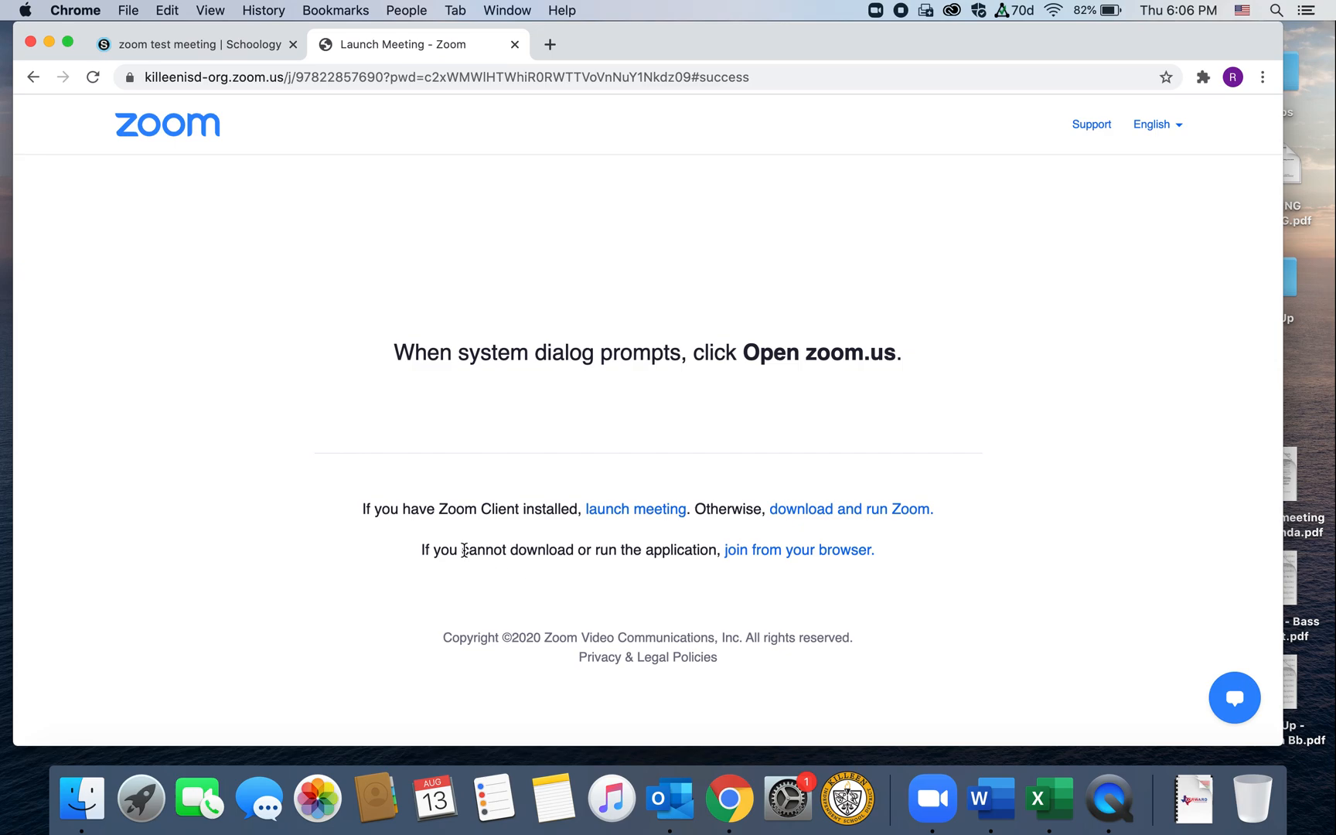
{"action": "mouse_move", "coordinate": [550, 558]}
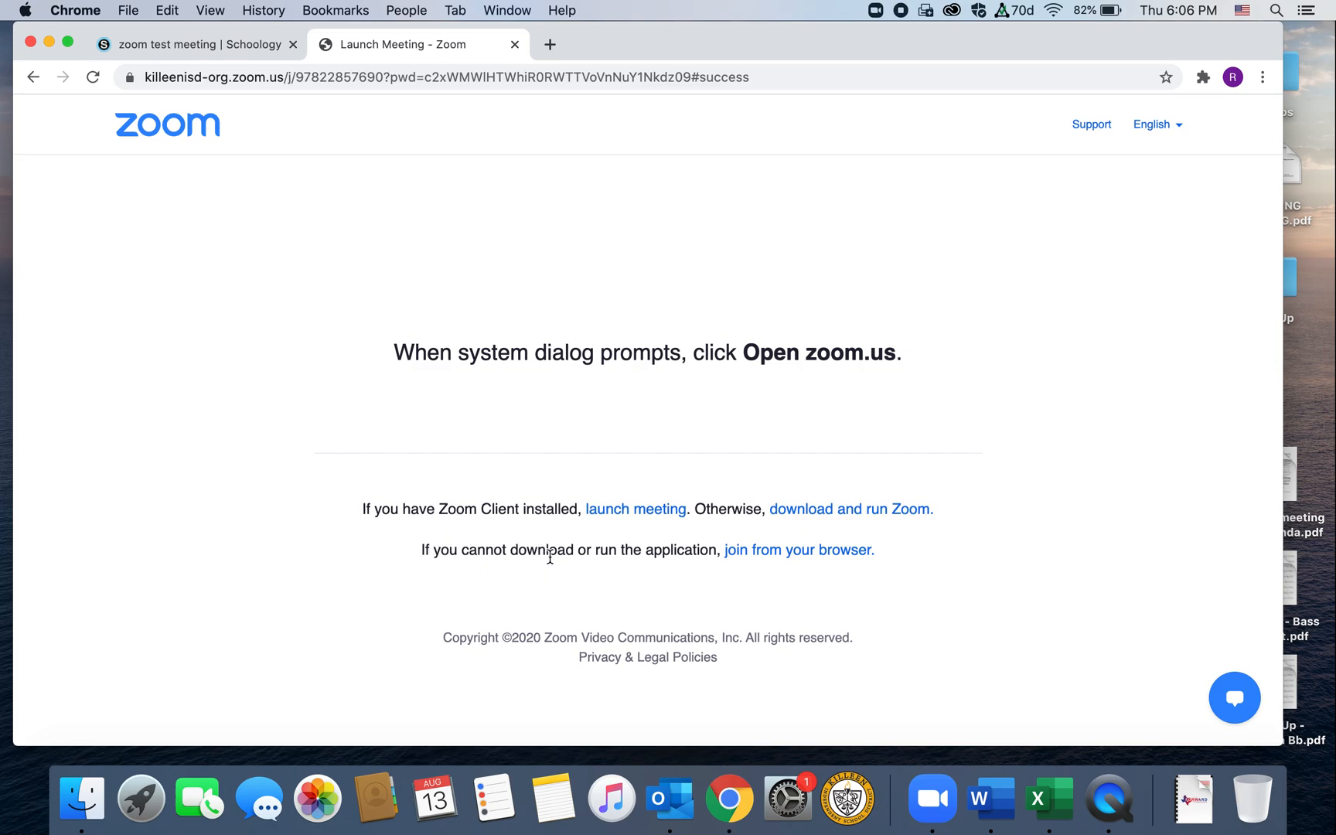
{"action": "mouse_move", "coordinate": [808, 580]}
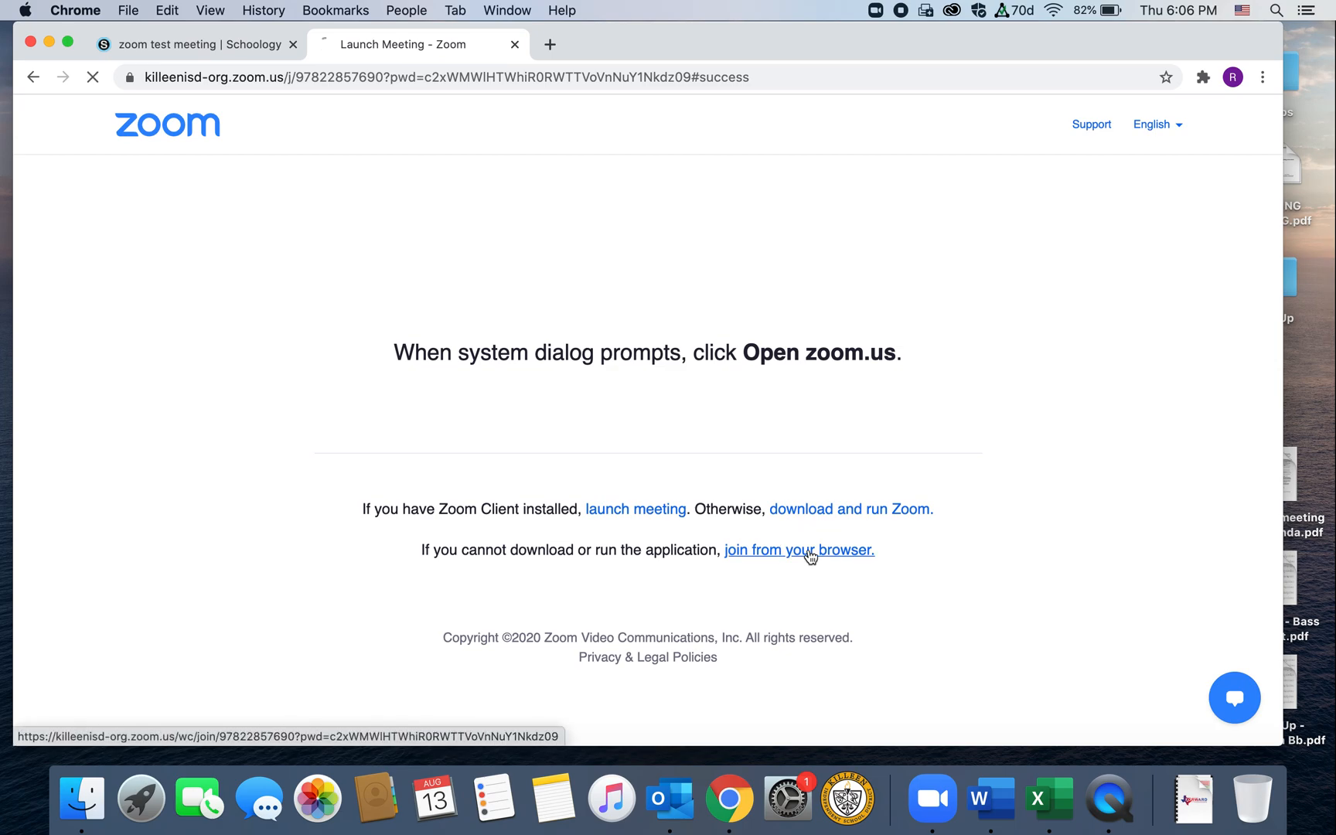
{"action": "left_click", "coordinate": [798, 550]}
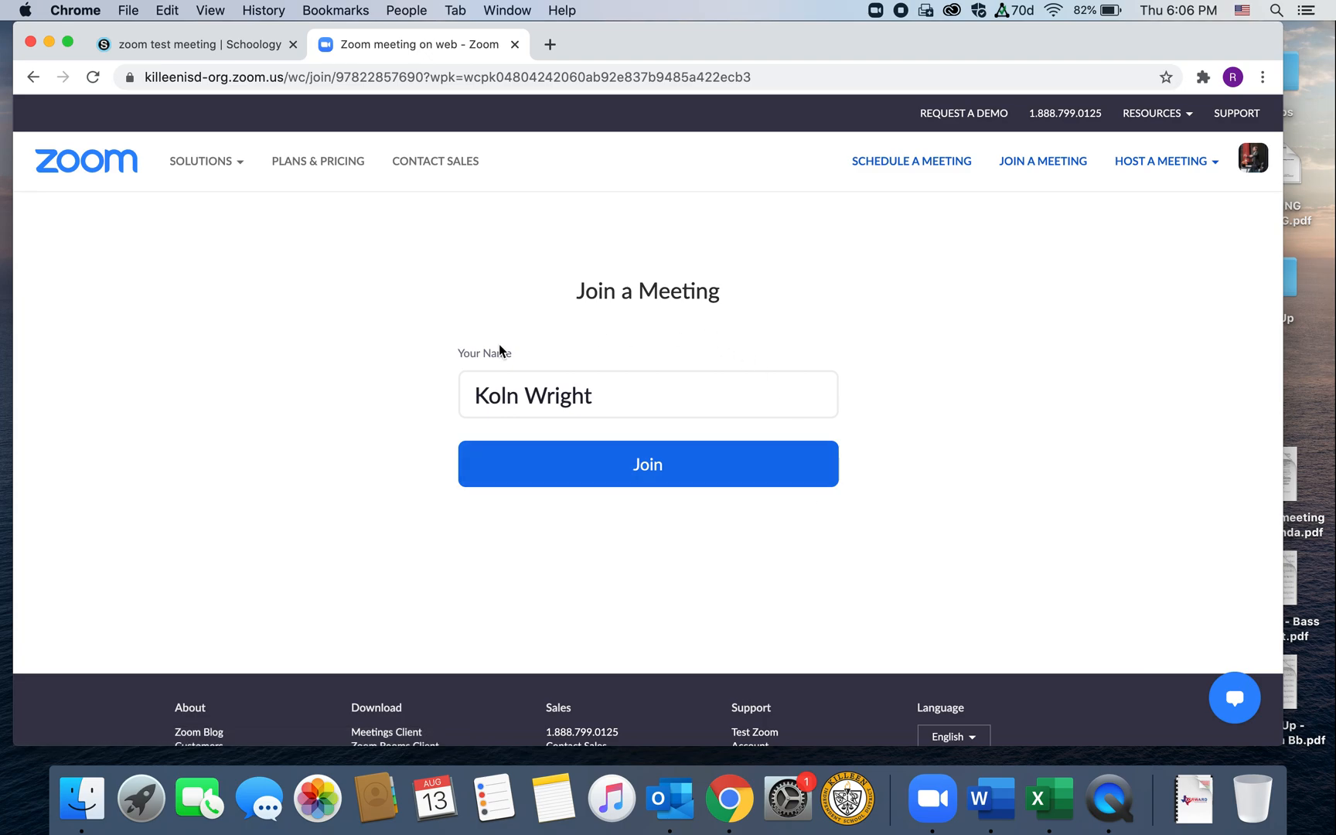
{"action": "left_click", "coordinate": [648, 394]}
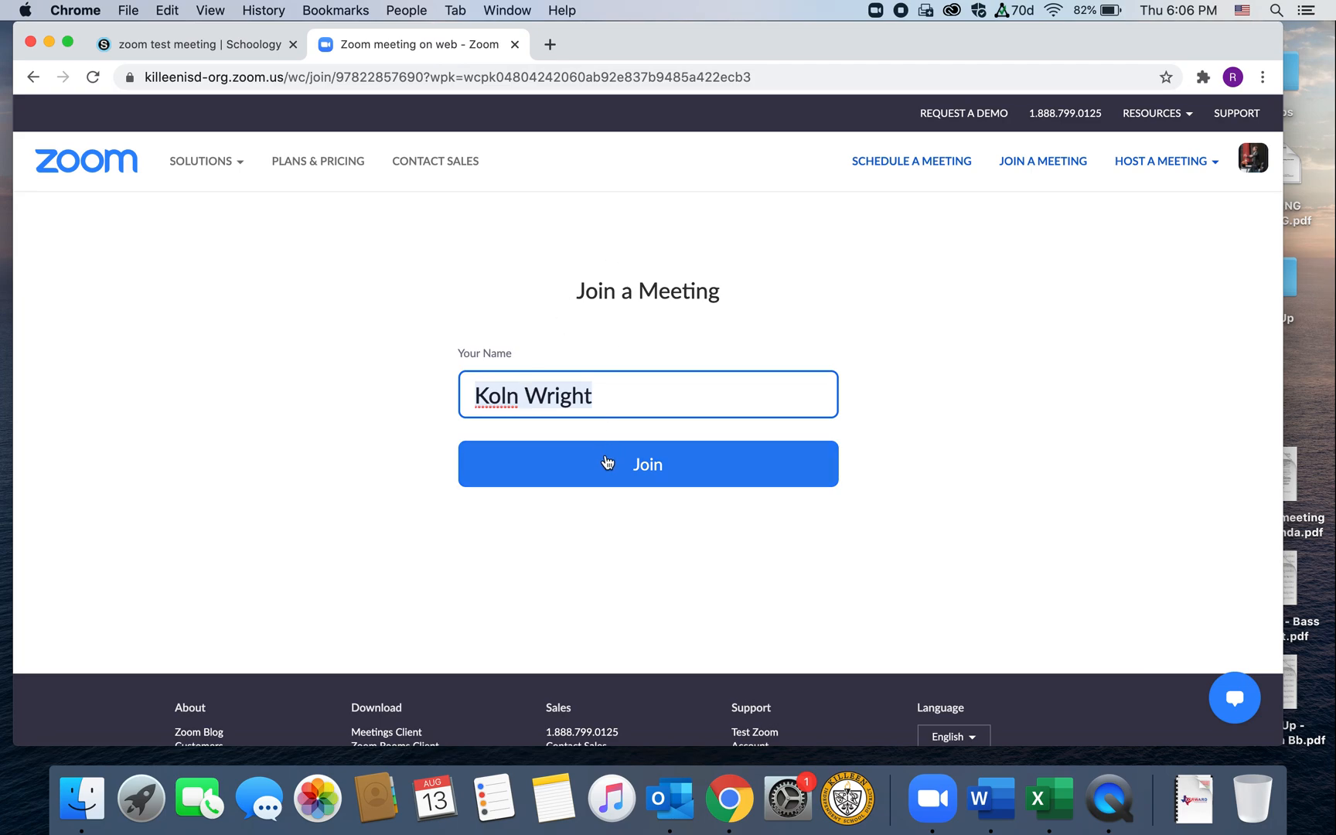
{"action": "left_click", "coordinate": [646, 464]}
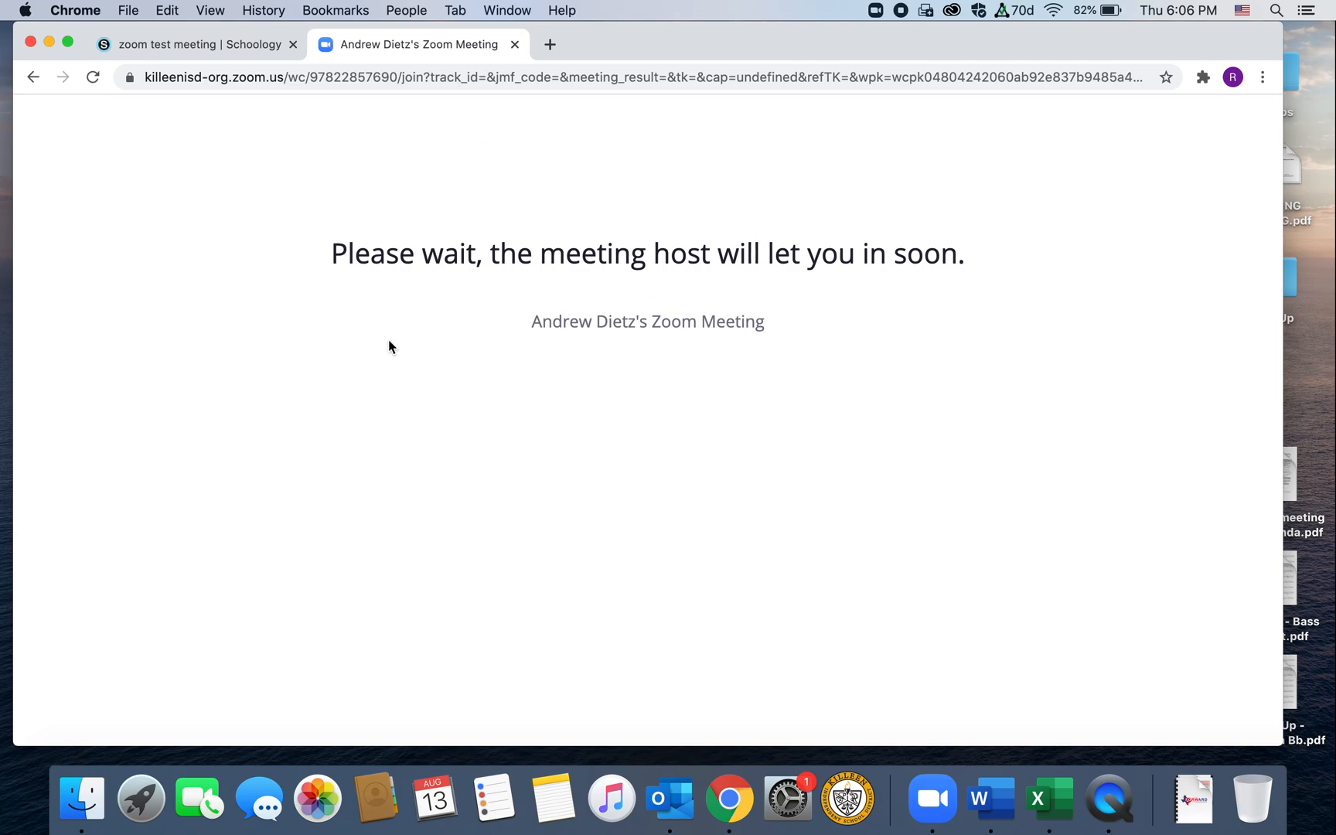
{"action": "mouse_move", "coordinate": [529, 311]}
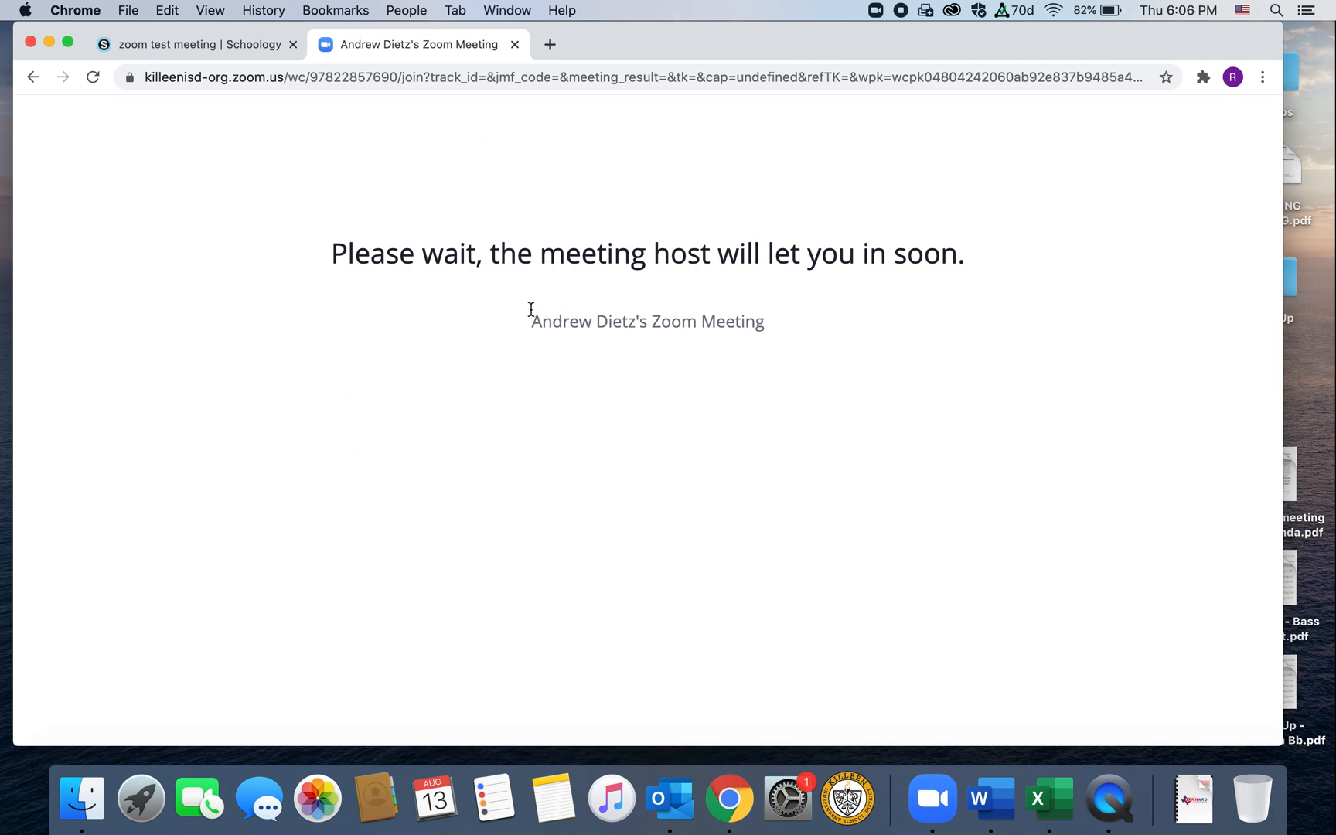
{"action": "mouse_move", "coordinate": [932, 799]}
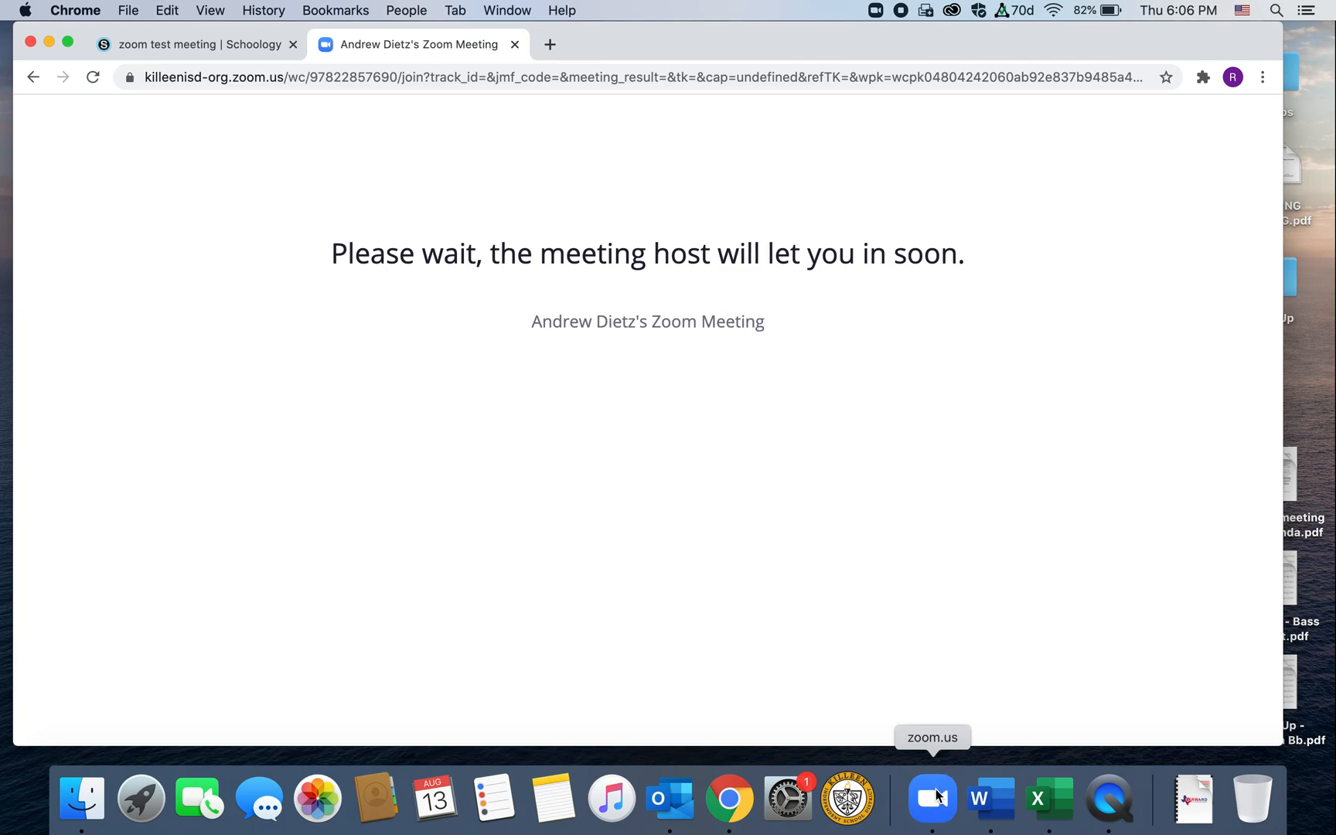
{"action": "mouse_move", "coordinate": [798, 370]}
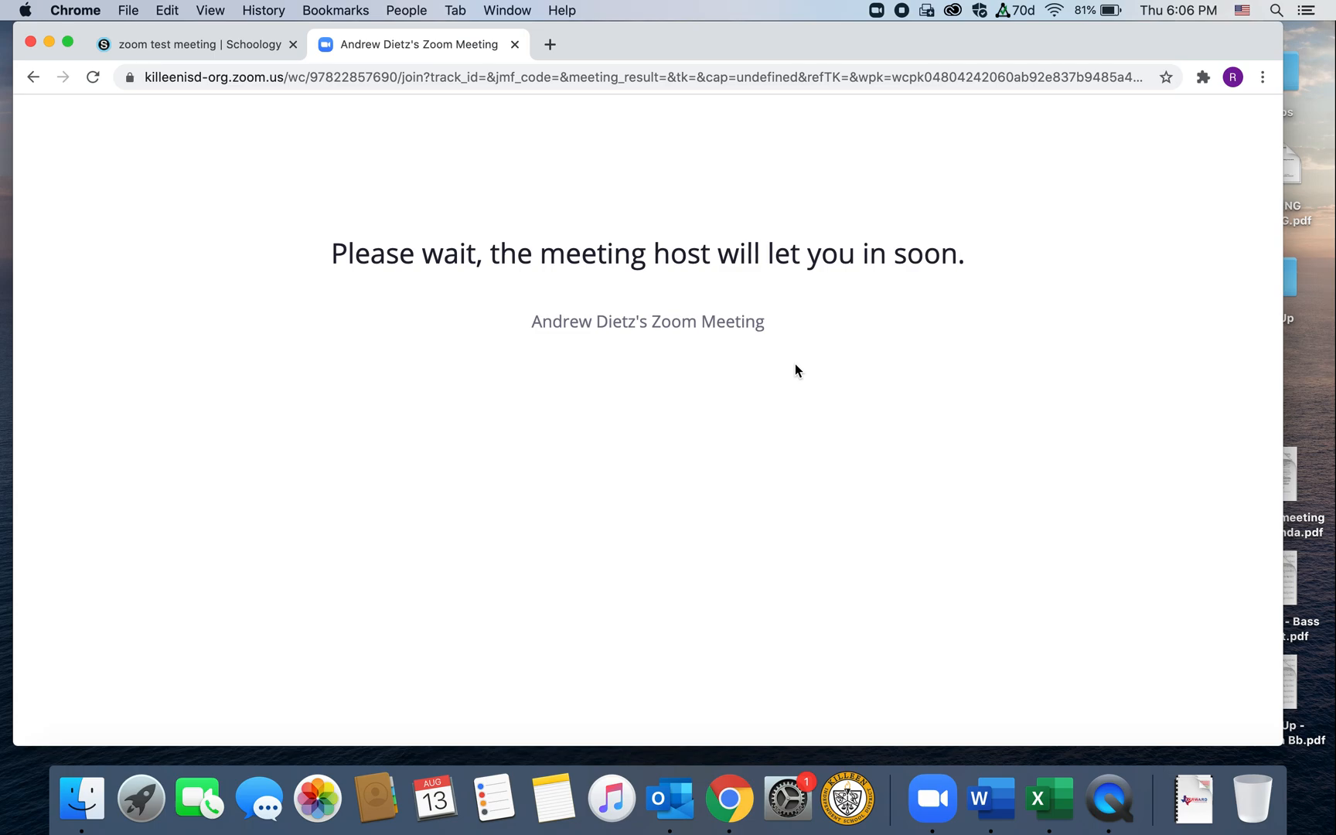
{"action": "mouse_move", "coordinate": [785, 370]}
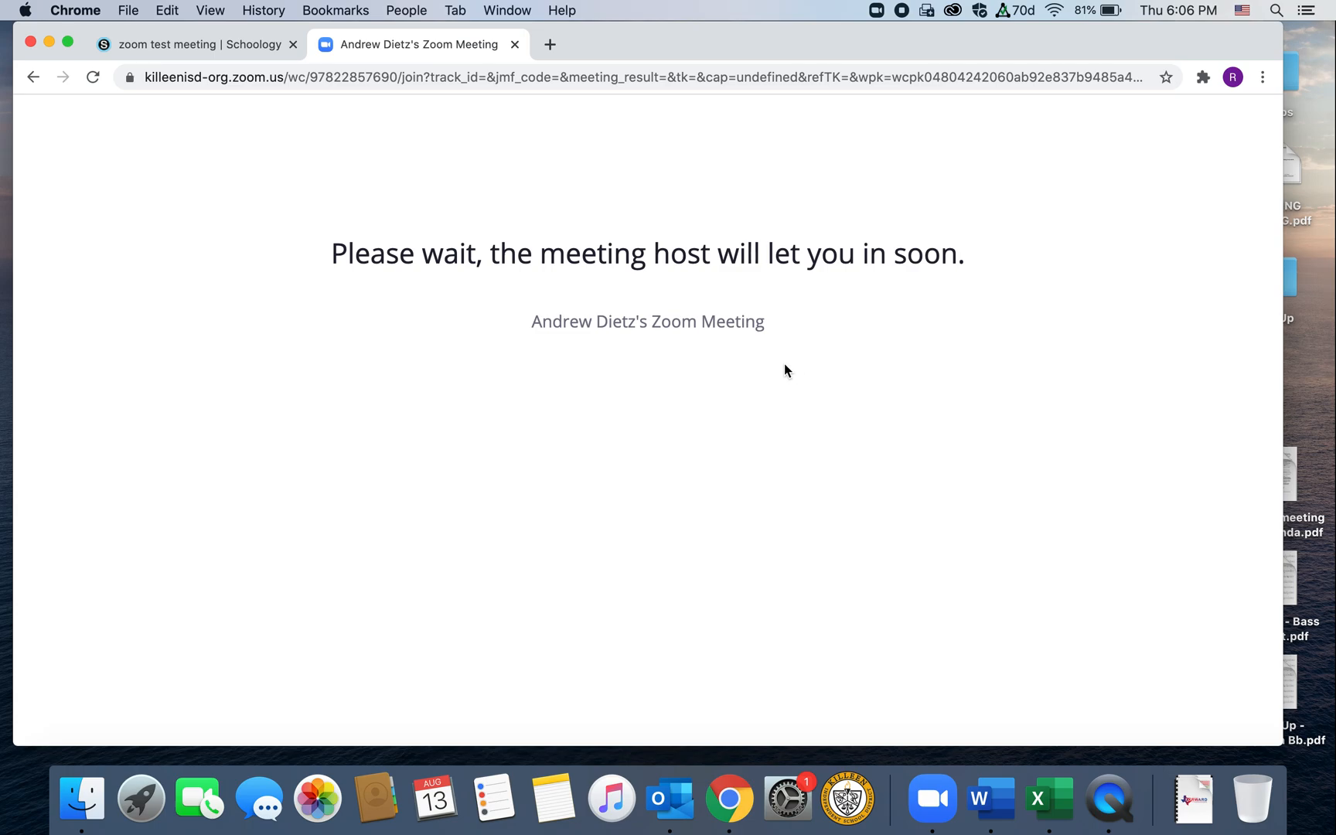